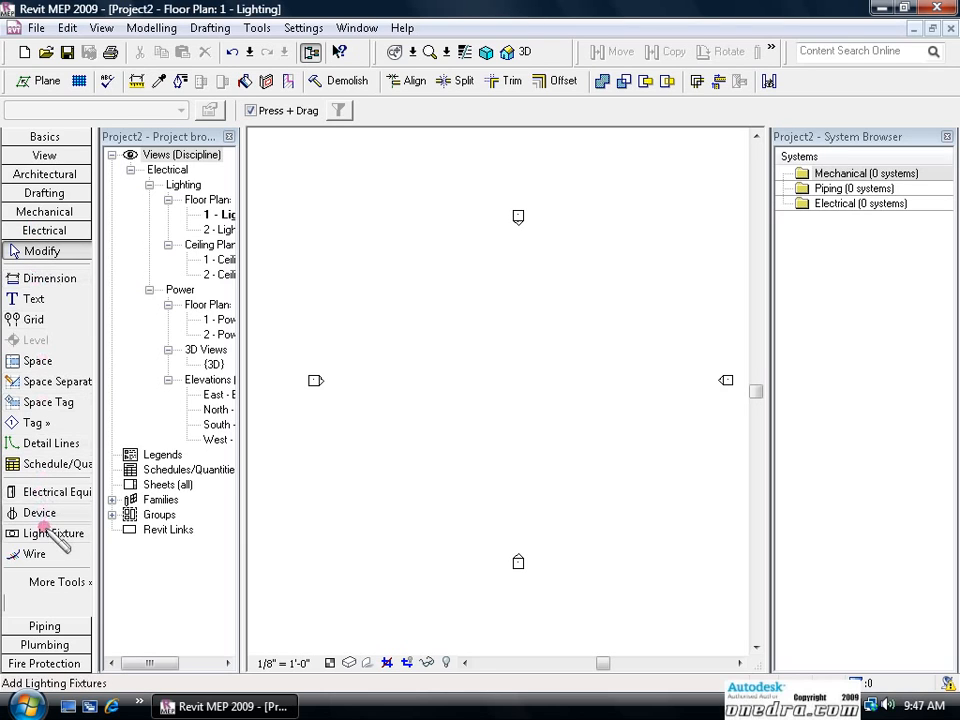
Step: Start the Light Fixture tool with the Plain Recessed Lighting Fixture : 2x4 - 120 type
click(47, 533)
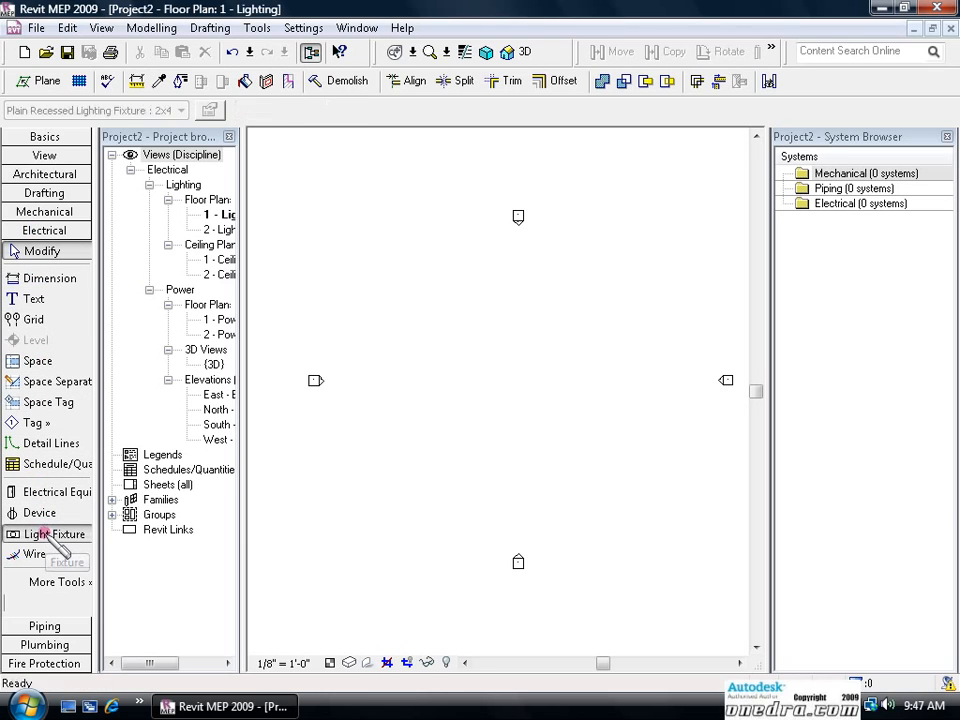
click(48, 534)
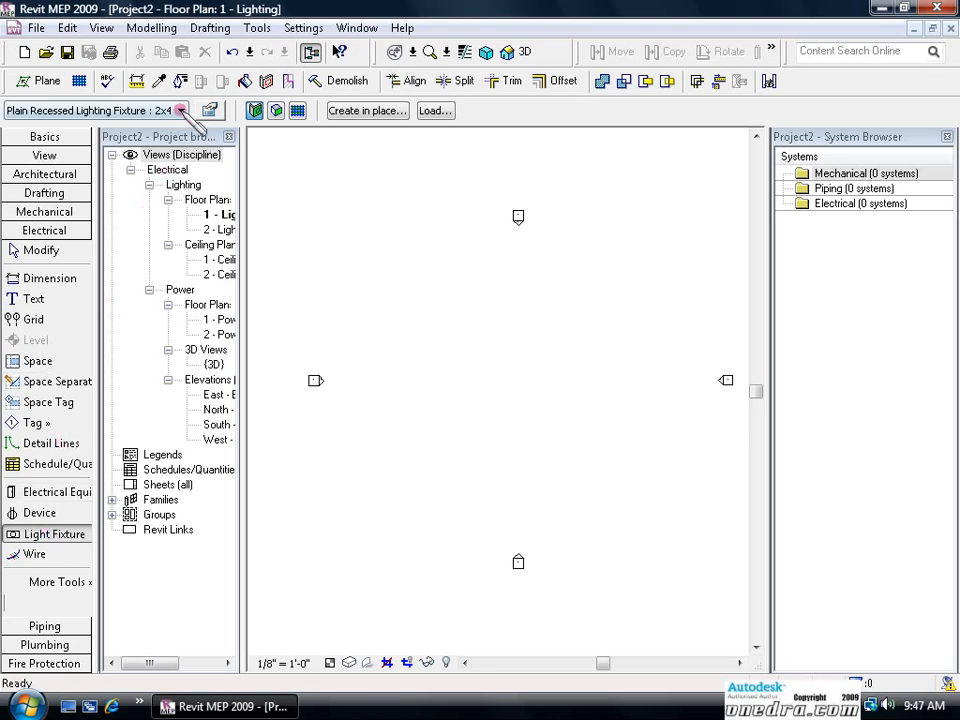
click(181, 110)
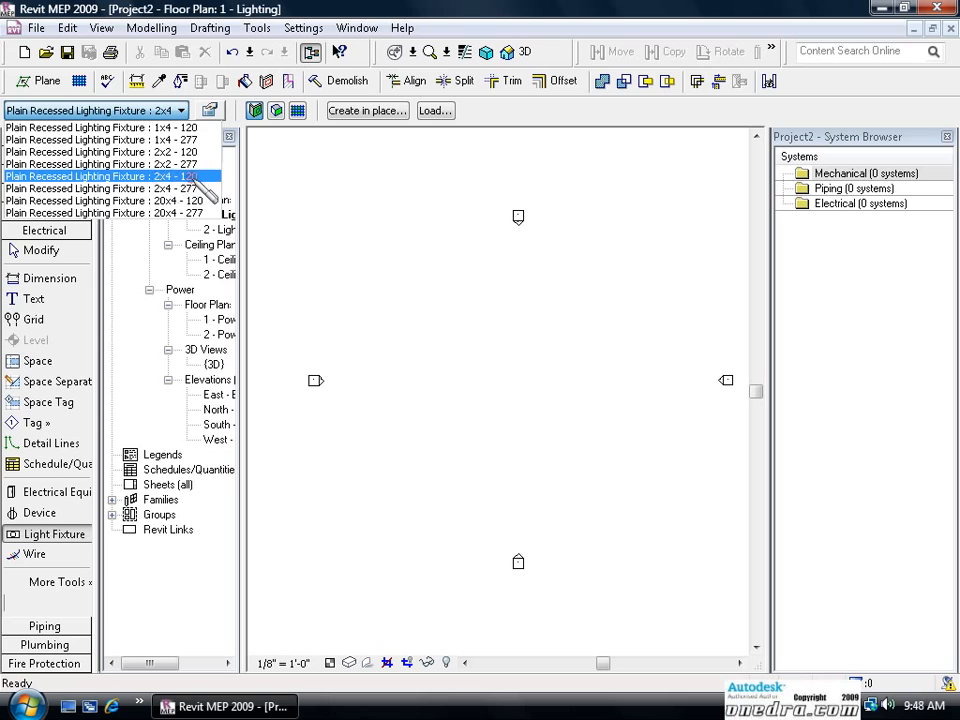
click(100, 176)
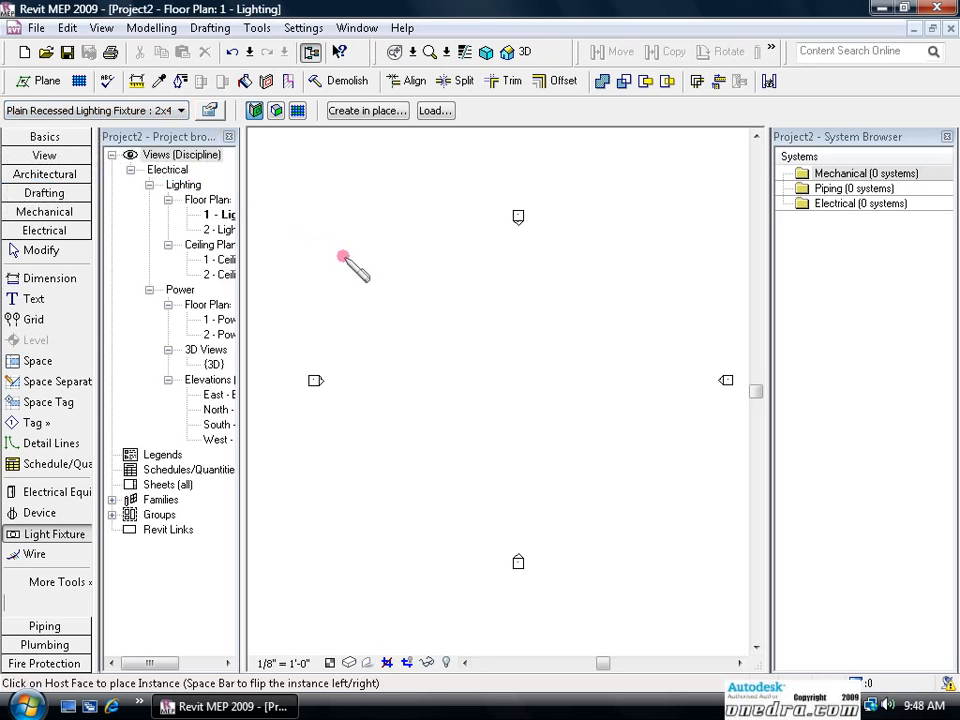
mouse_move(310, 118)
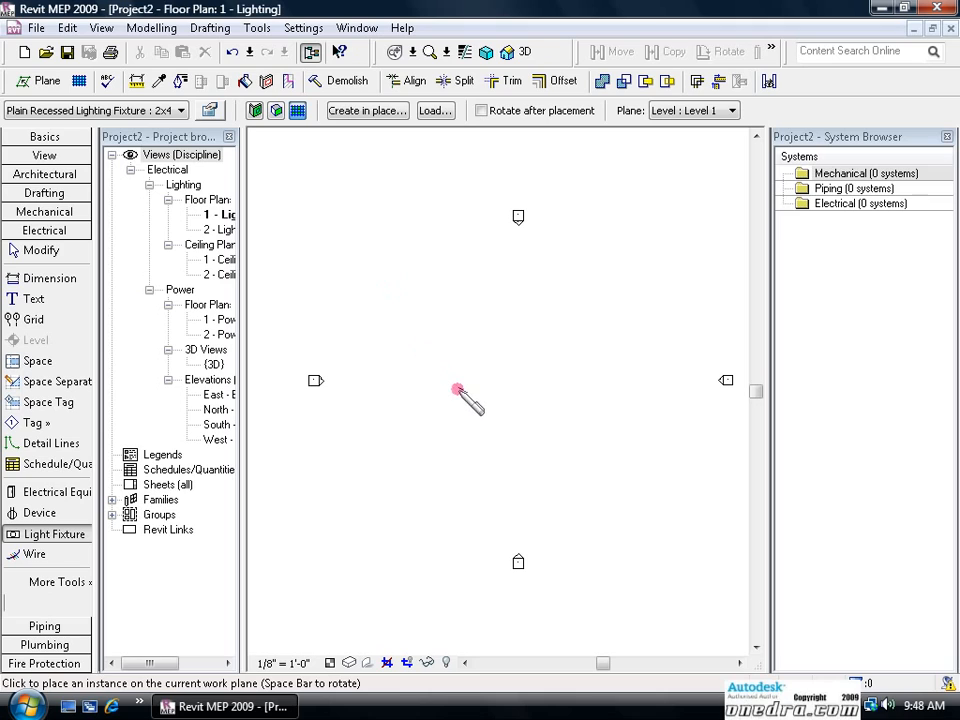
mouse_move(425, 360)
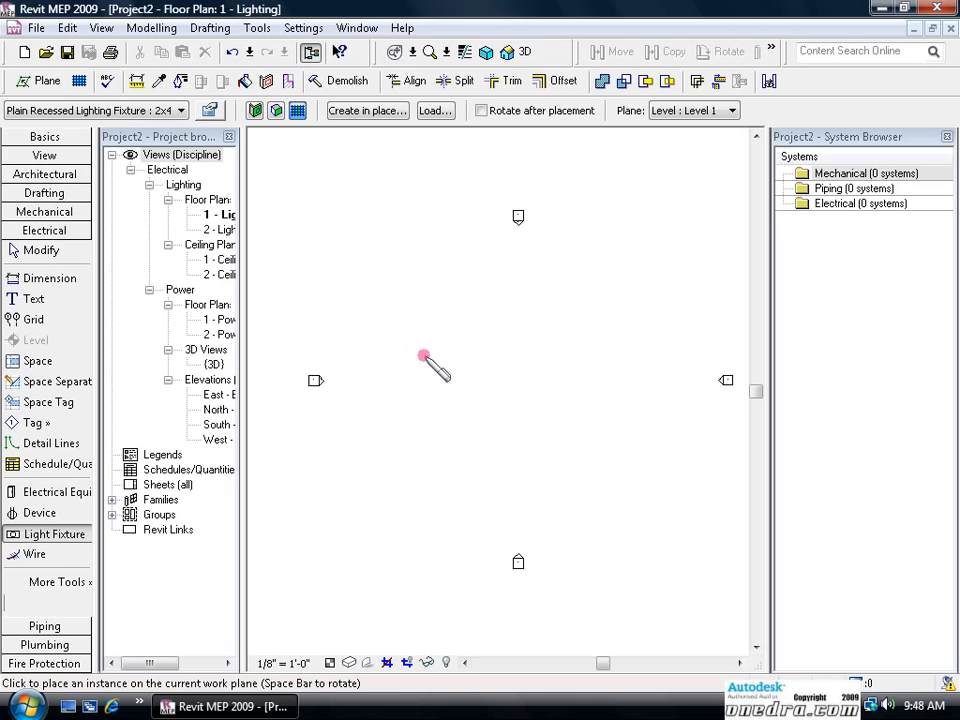
Step: Place one 2x4 recessed fixture and copy it into a two-by-two grid of four
click(430, 362)
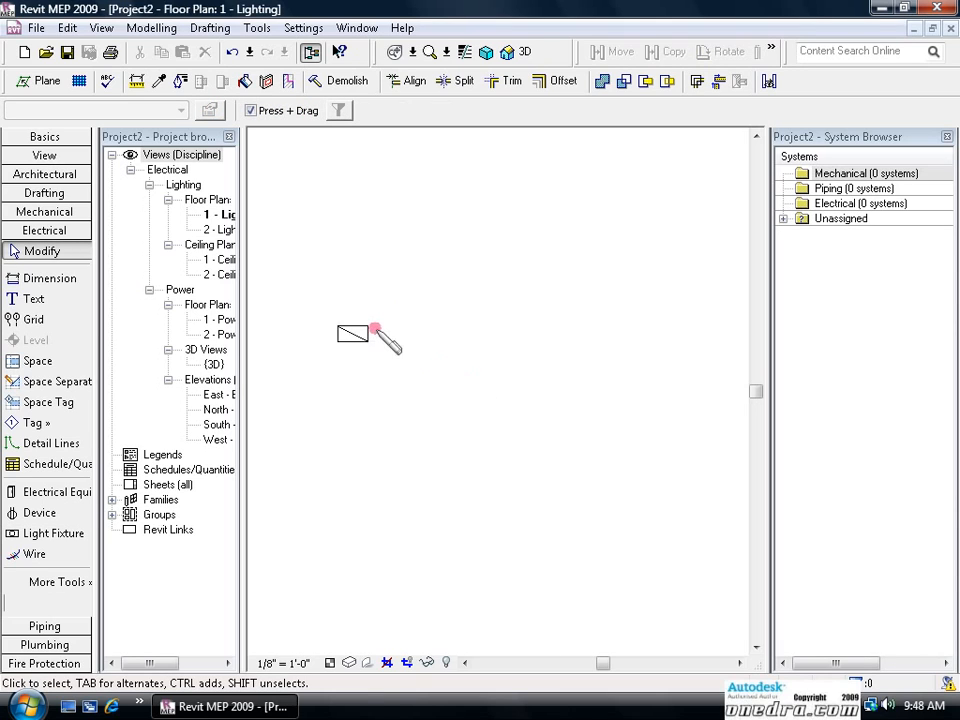
click(353, 333)
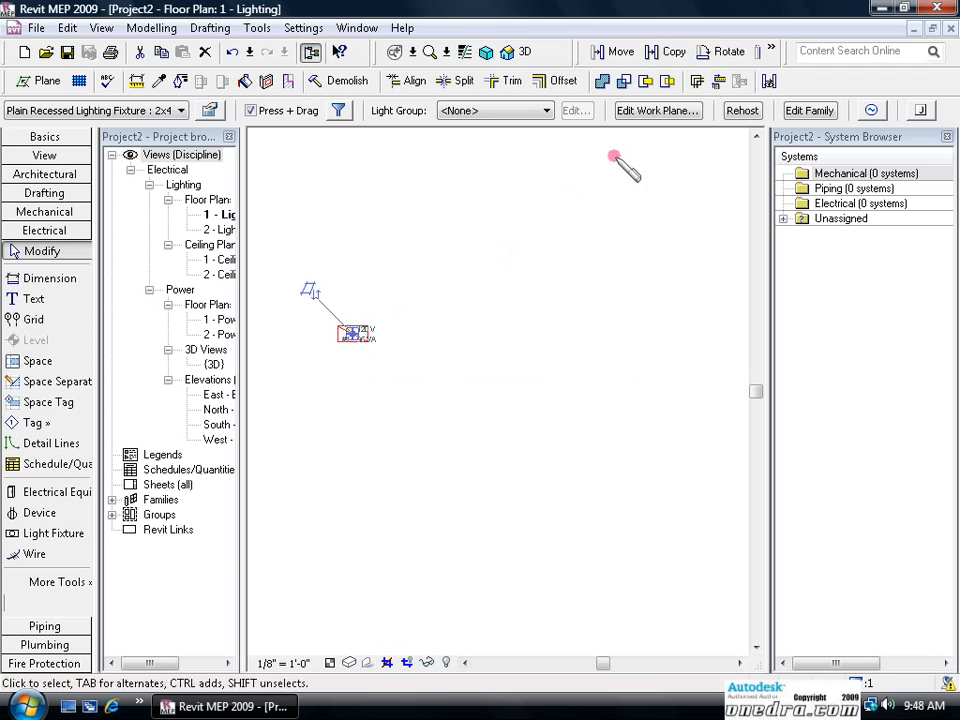
click(619, 51)
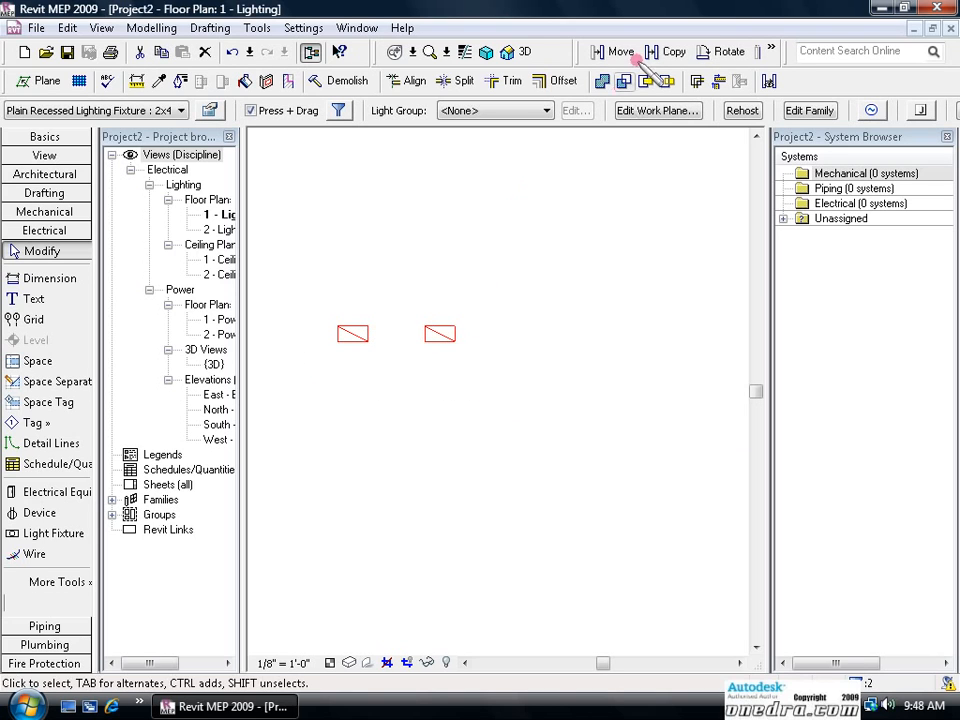
click(620, 51)
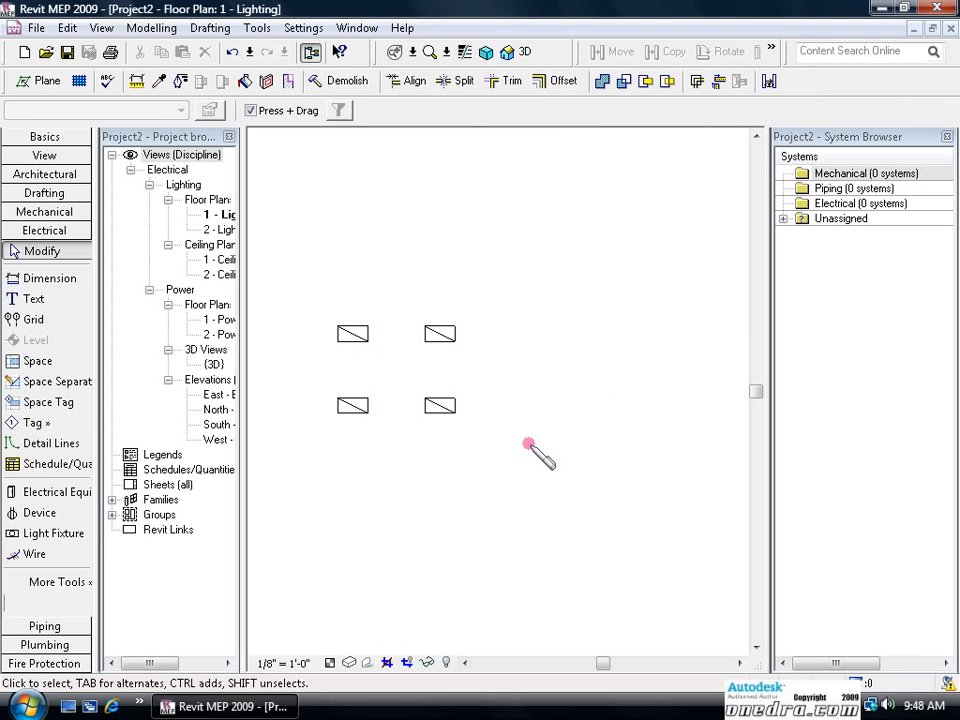
mouse_move(505, 393)
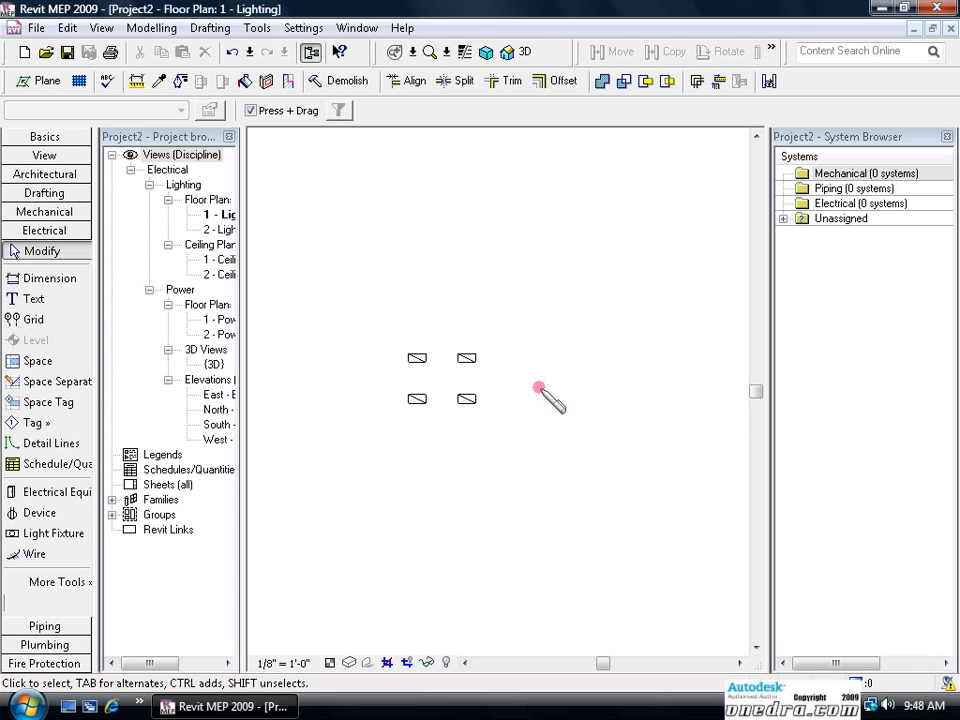
mouse_move(643, 313)
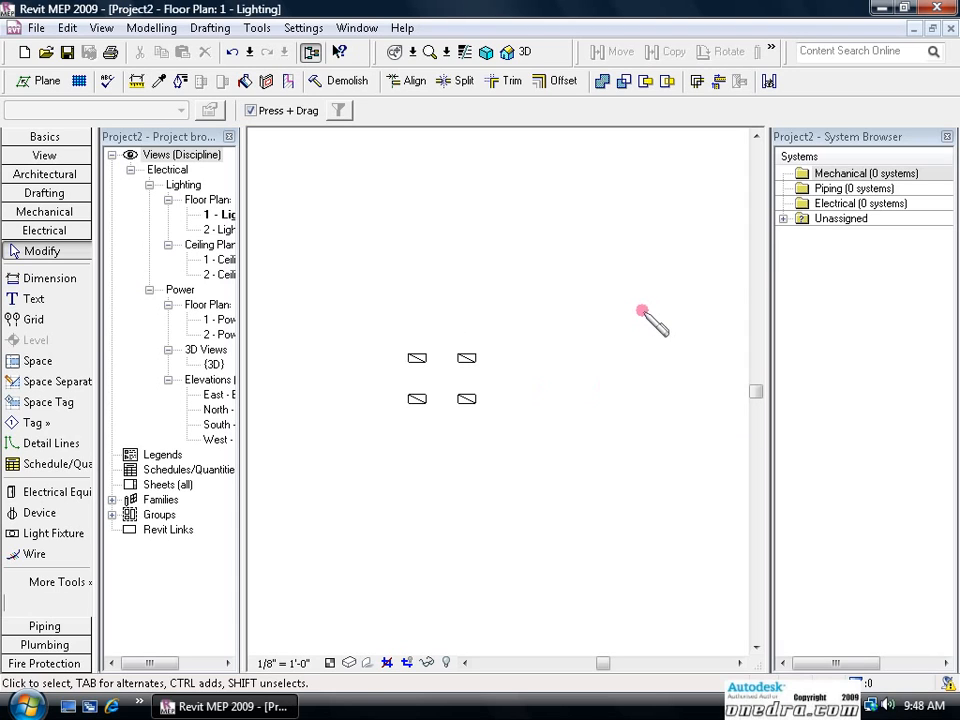
Step: Expand Unassigned in the System Browser to list the four Plain Recessed fixtures
click(785, 218)
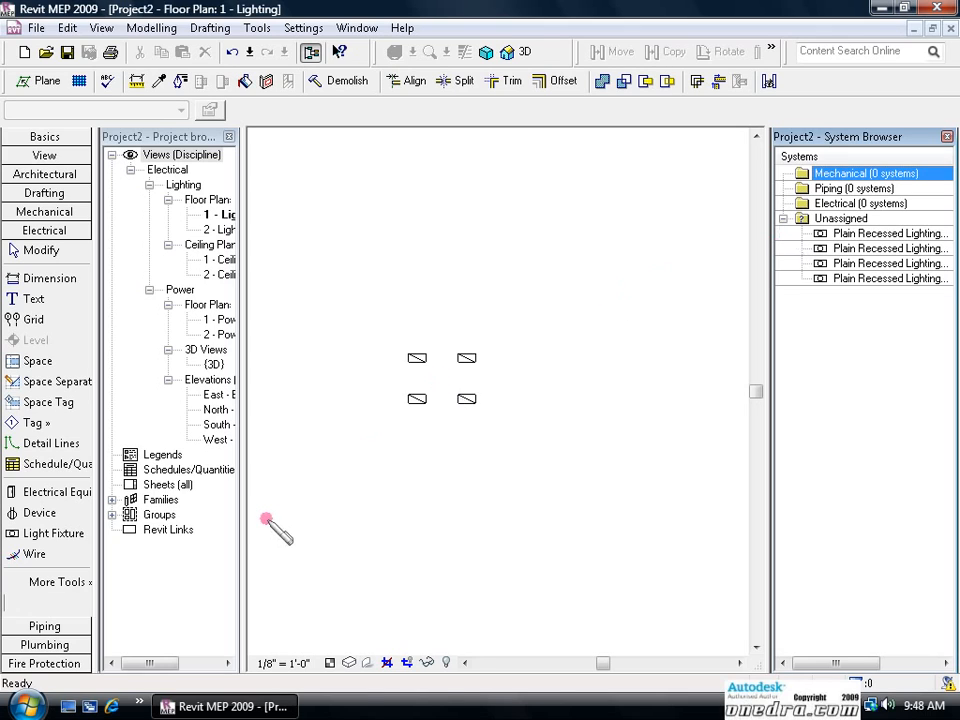
mouse_move(60, 582)
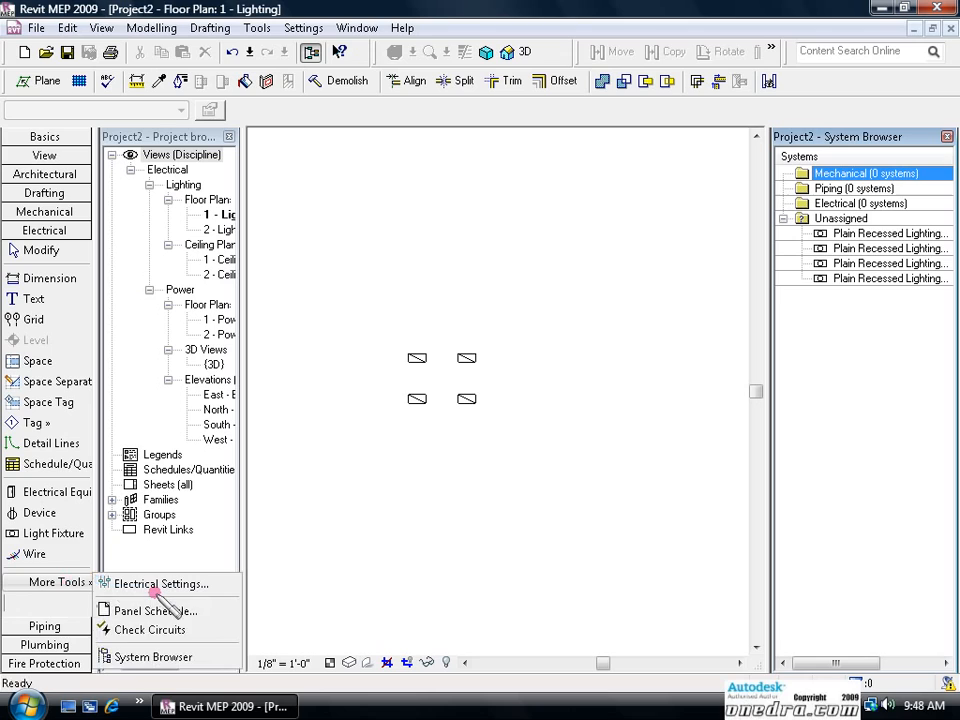
mouse_move(278, 598)
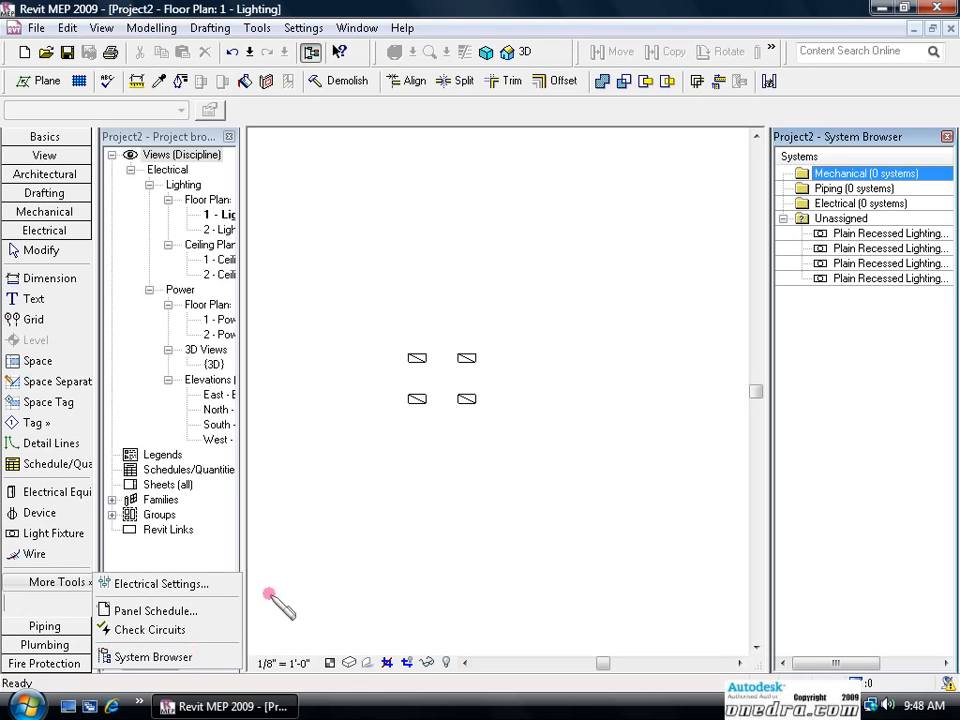
mouse_move(840, 258)
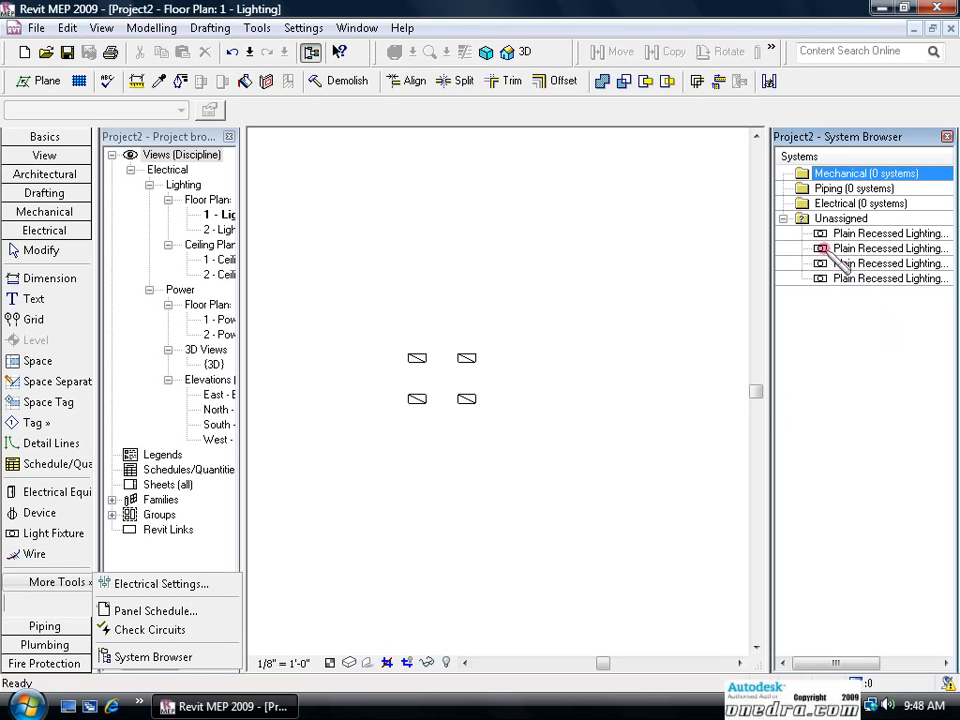
mouse_move(860, 233)
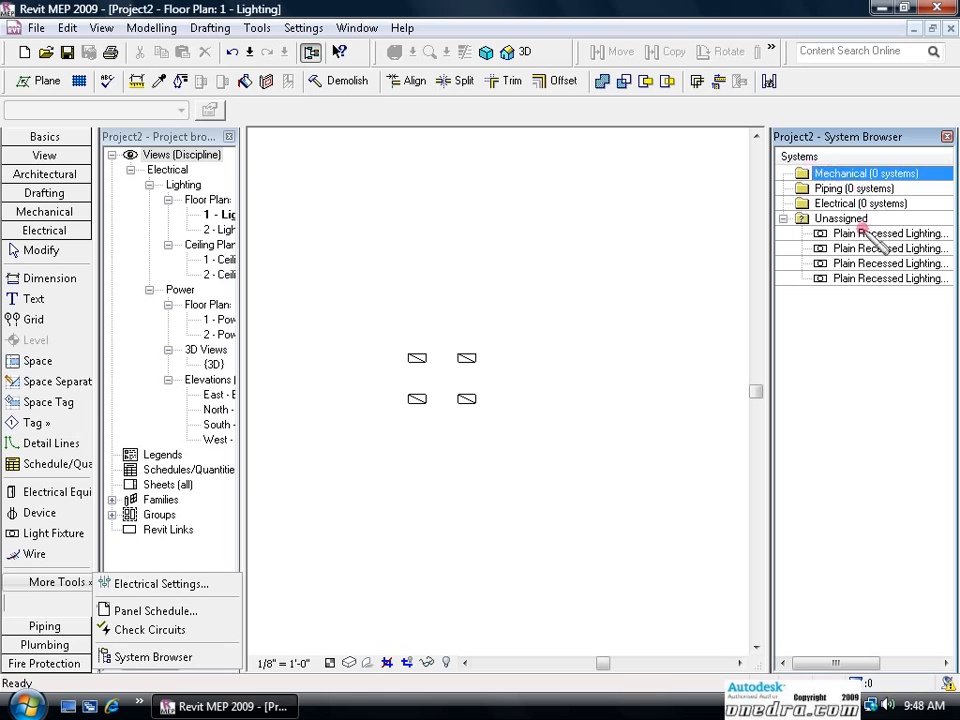
mouse_move(855, 293)
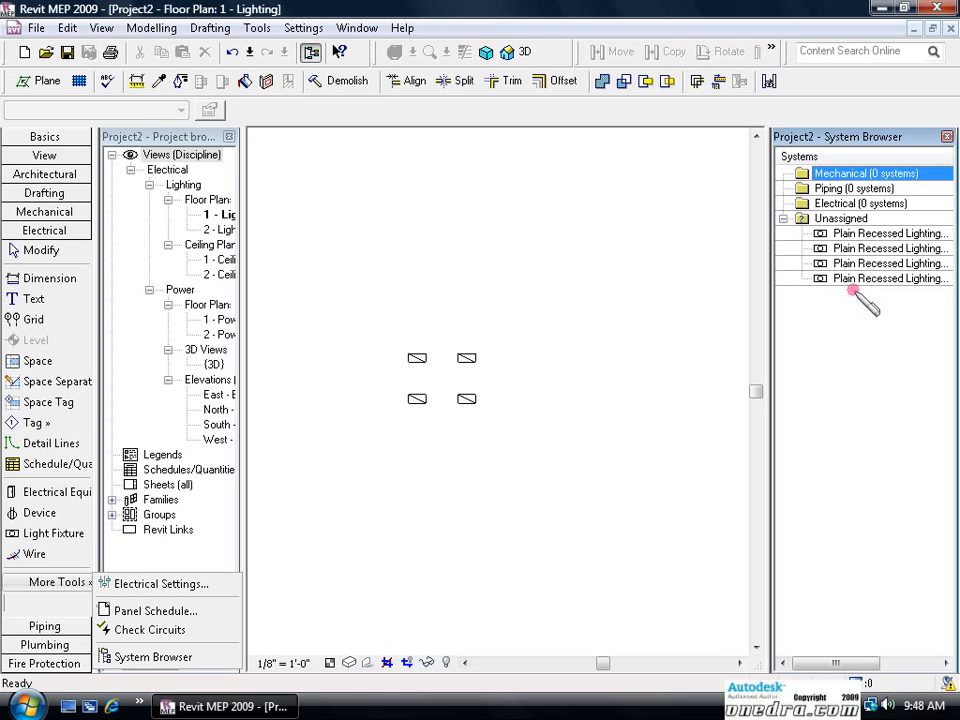
mouse_move(860, 260)
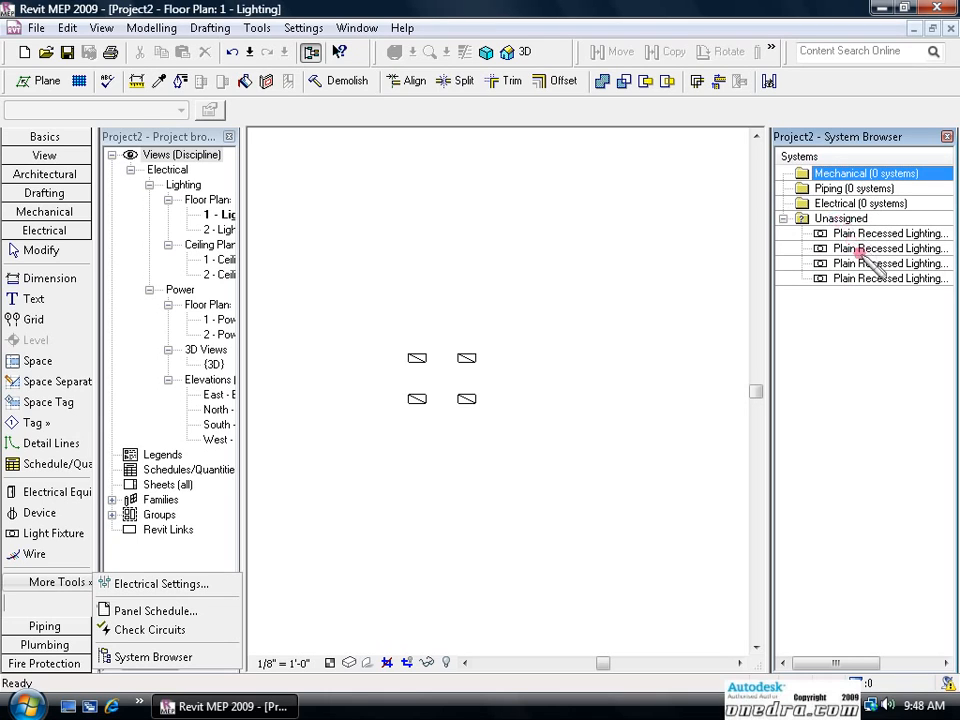
mouse_move(580, 357)
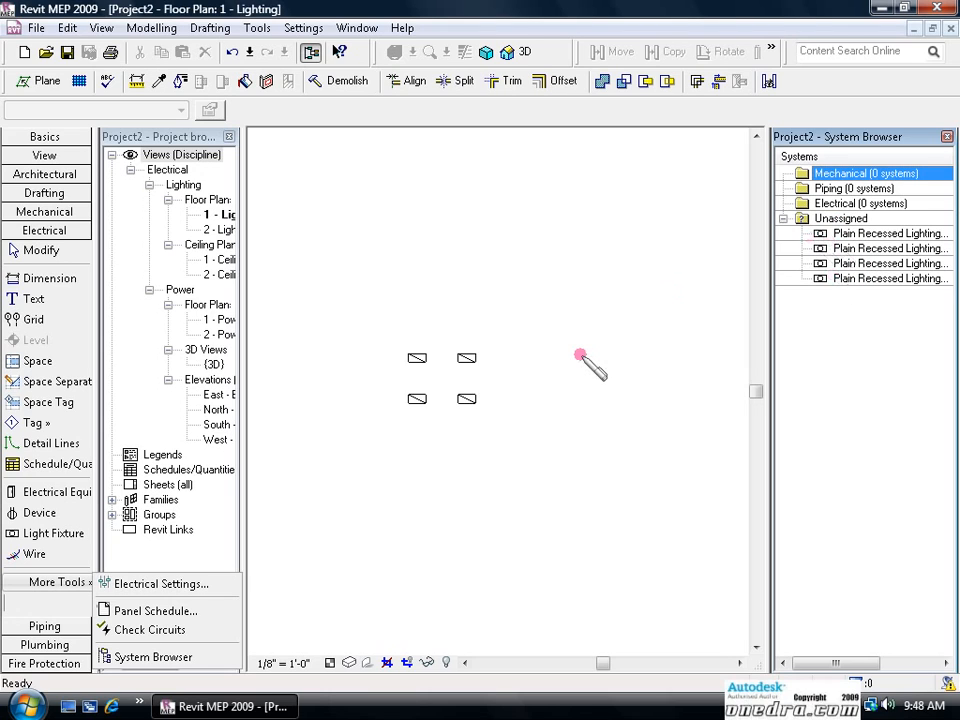
mouse_move(527, 380)
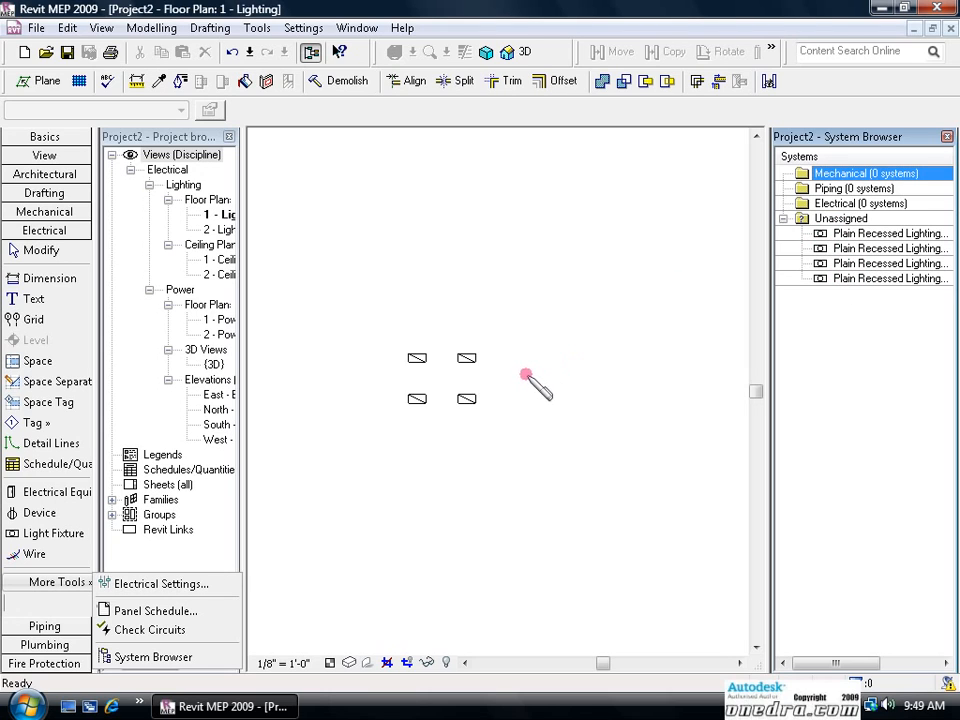
mouse_move(505, 335)
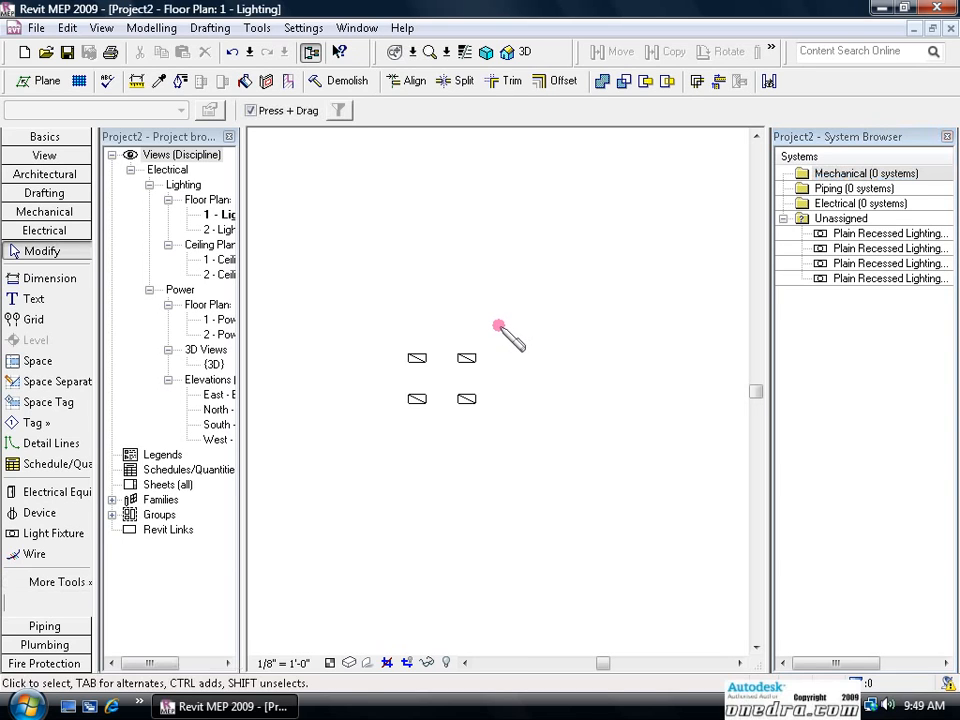
Step: Create a power circuit from all four fixtures and expand Electrical > Power > <unnamed>
drag(500, 327, 388, 421)
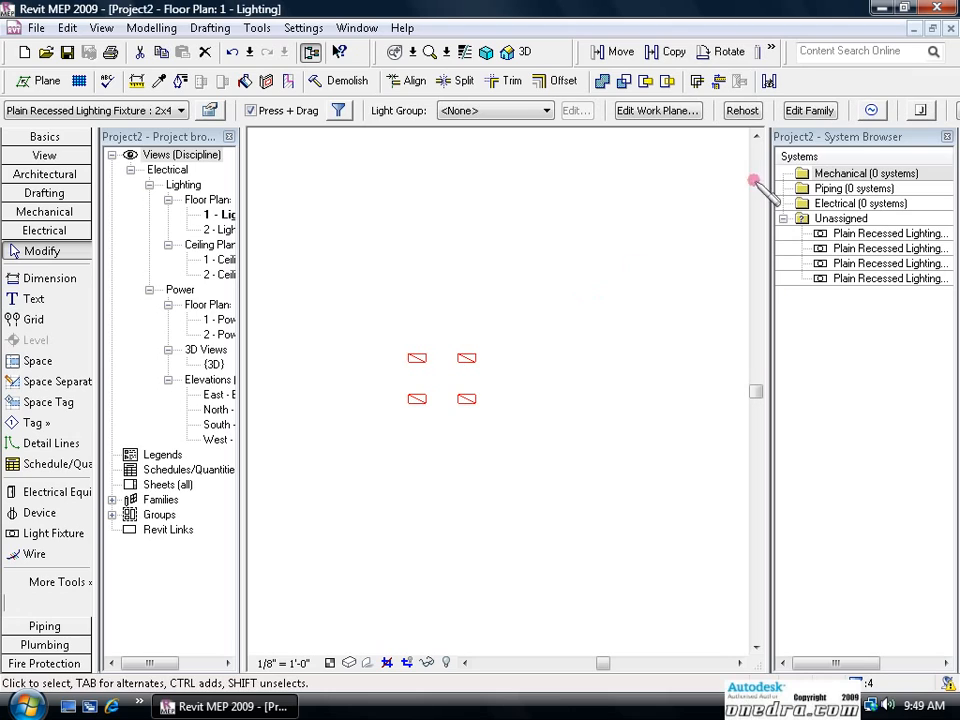
mouse_move(871, 110)
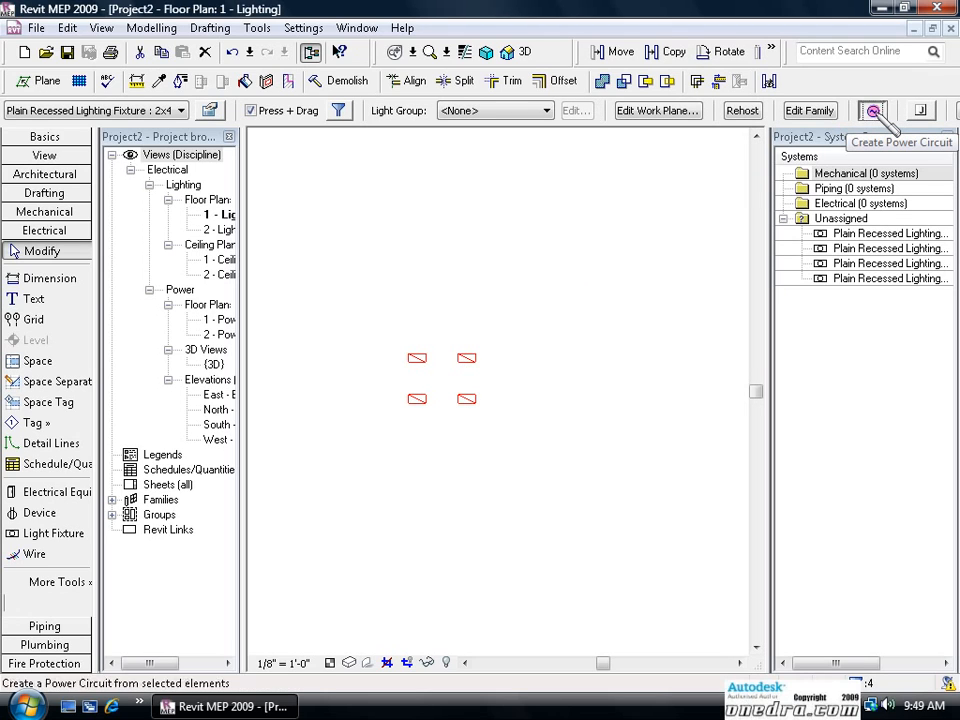
click(873, 110)
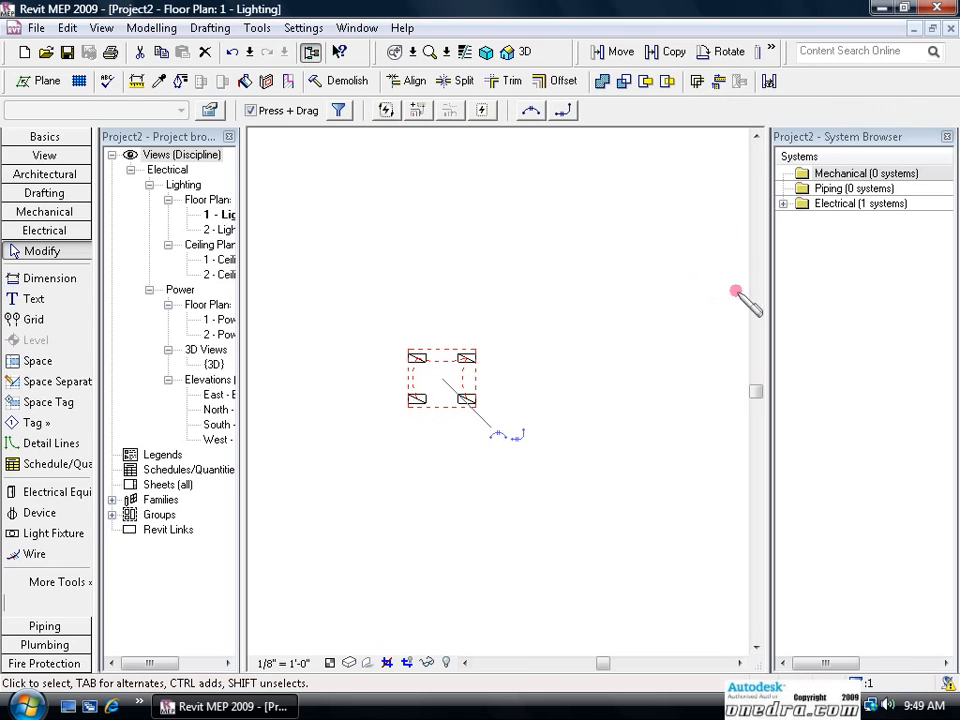
click(784, 203)
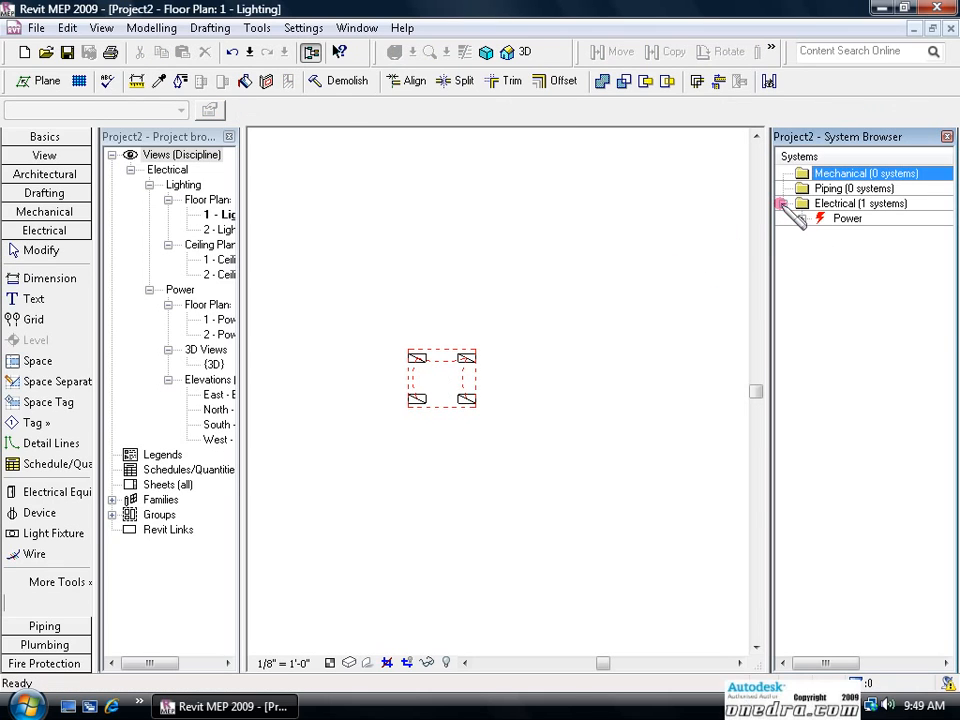
click(803, 218)
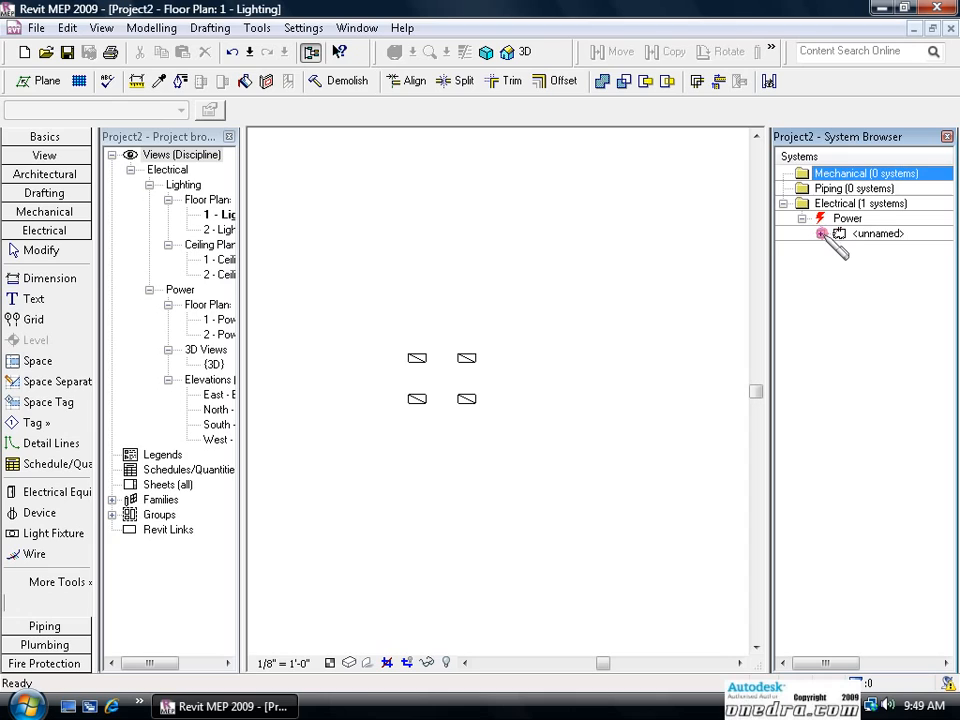
click(821, 233)
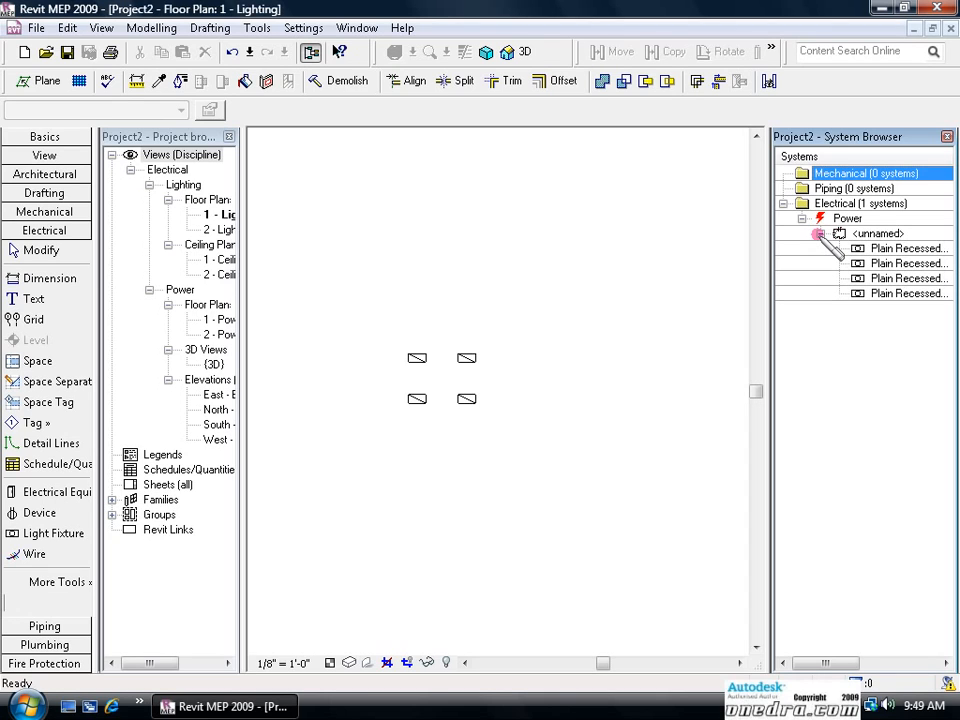
mouse_move(835, 255)
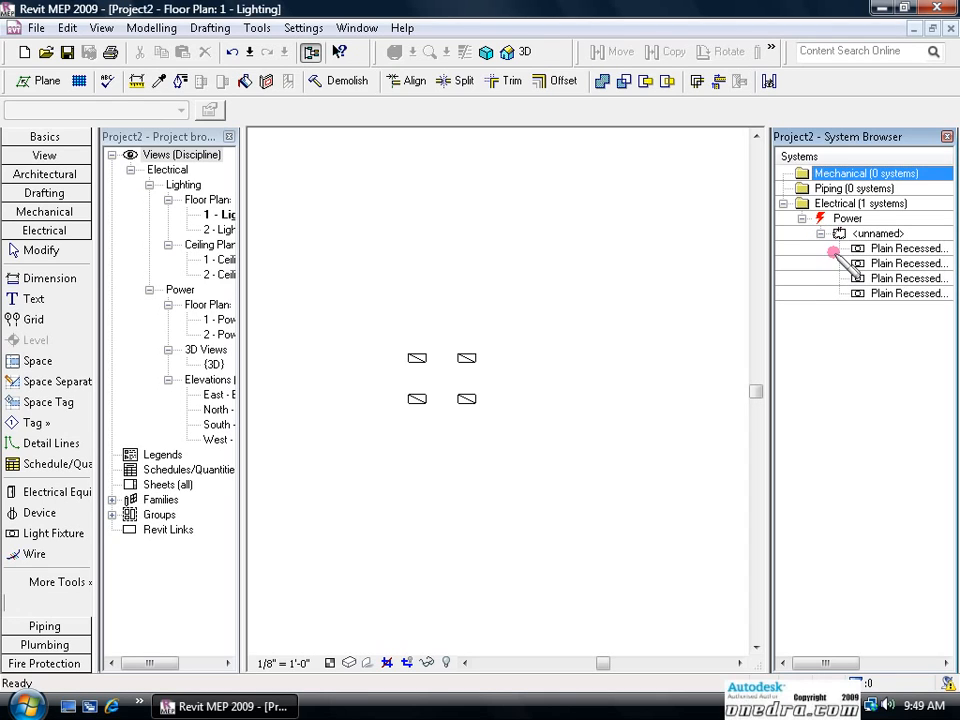
mouse_move(675, 418)
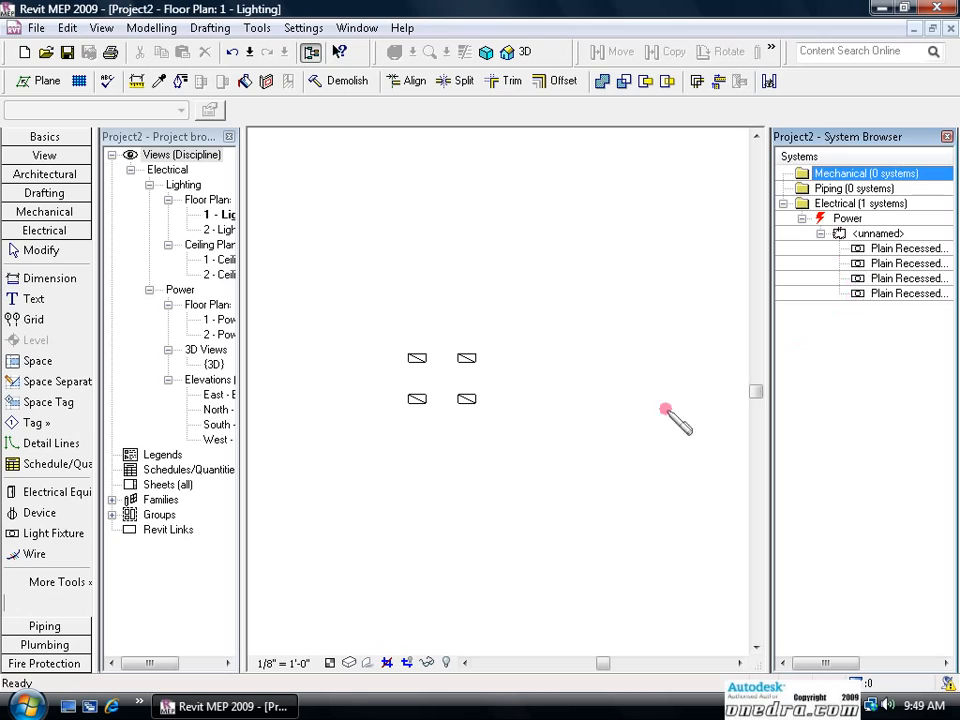
mouse_move(515, 378)
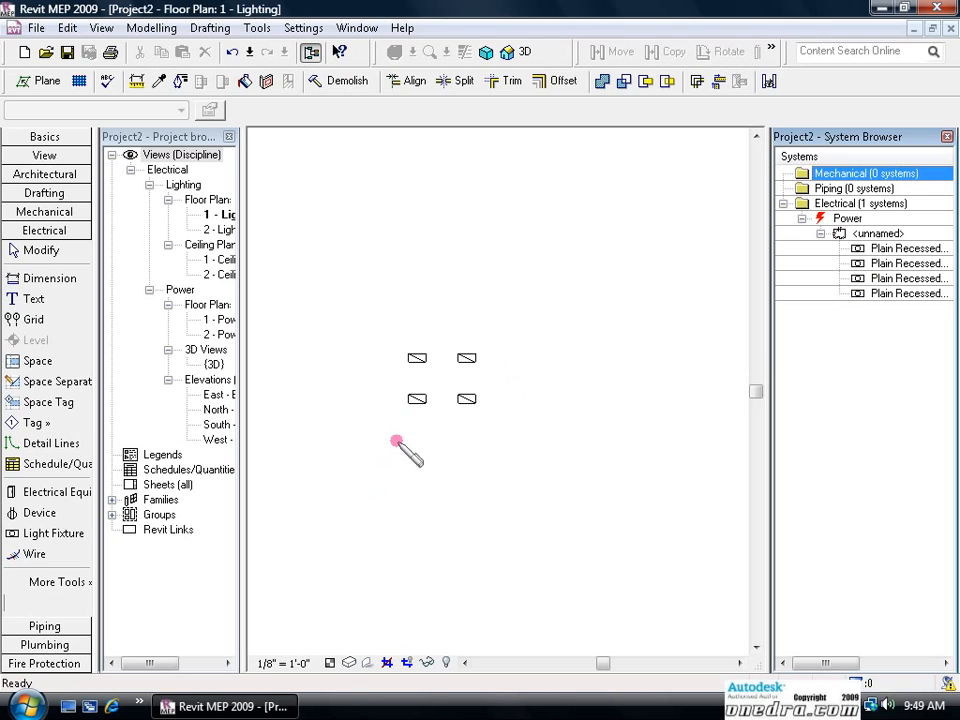
mouse_move(167, 490)
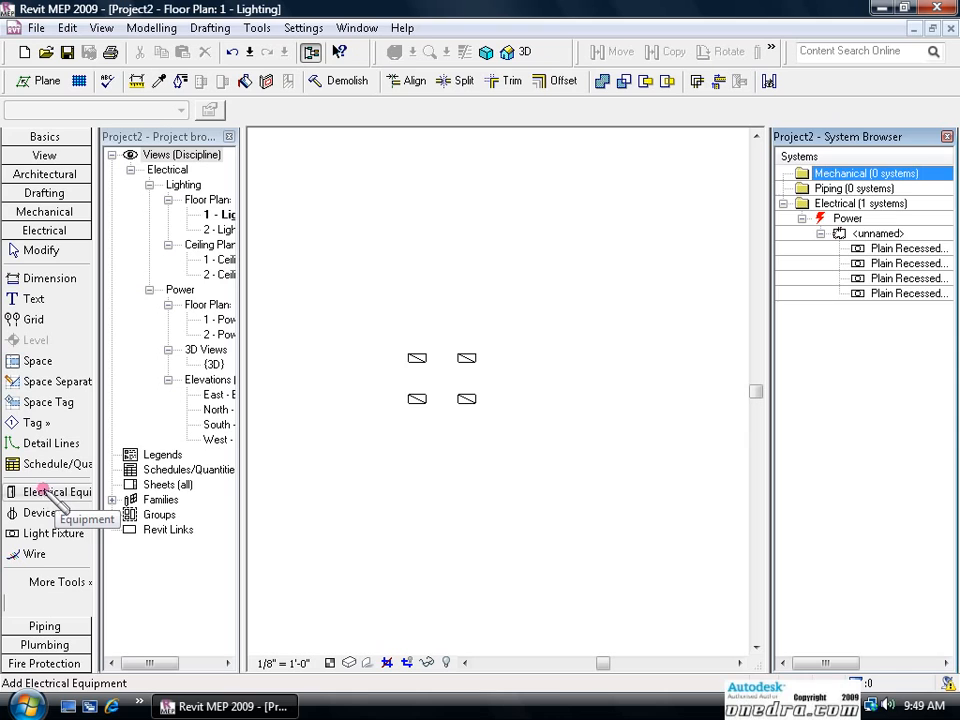
Step: Place the 208V MLO 225 A panelboard on a work plane left of the fixtures
click(50, 491)
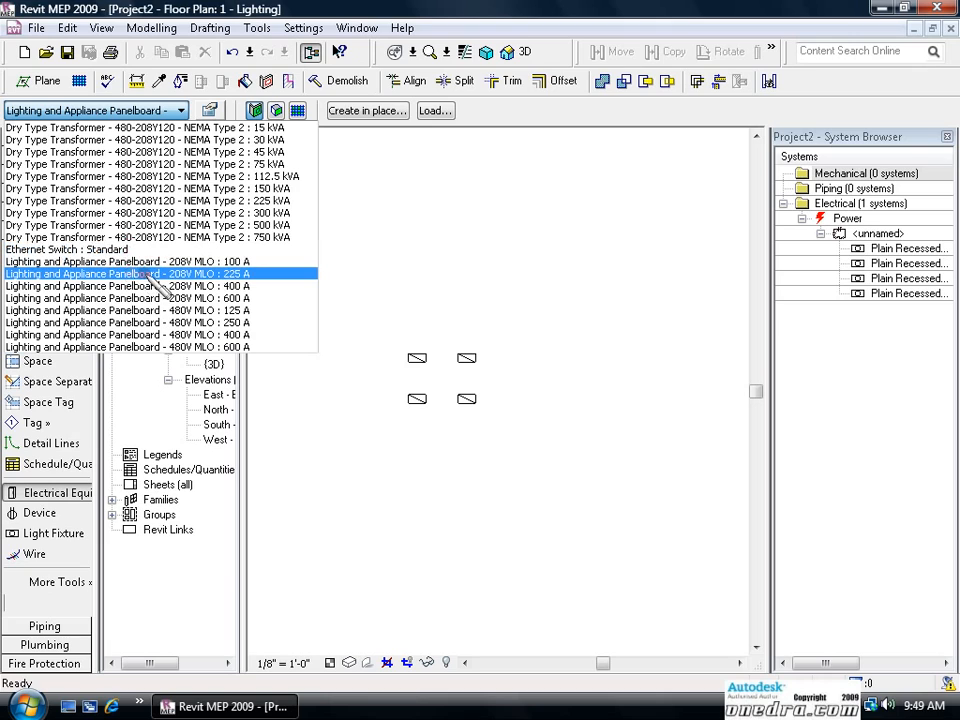
mouse_move(225, 286)
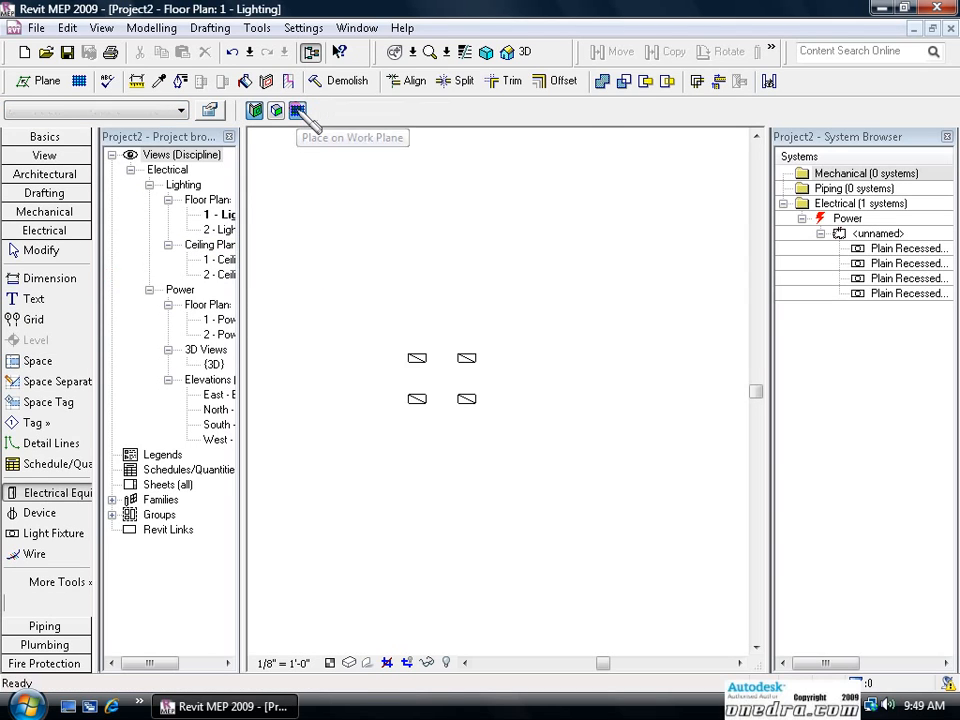
click(298, 110)
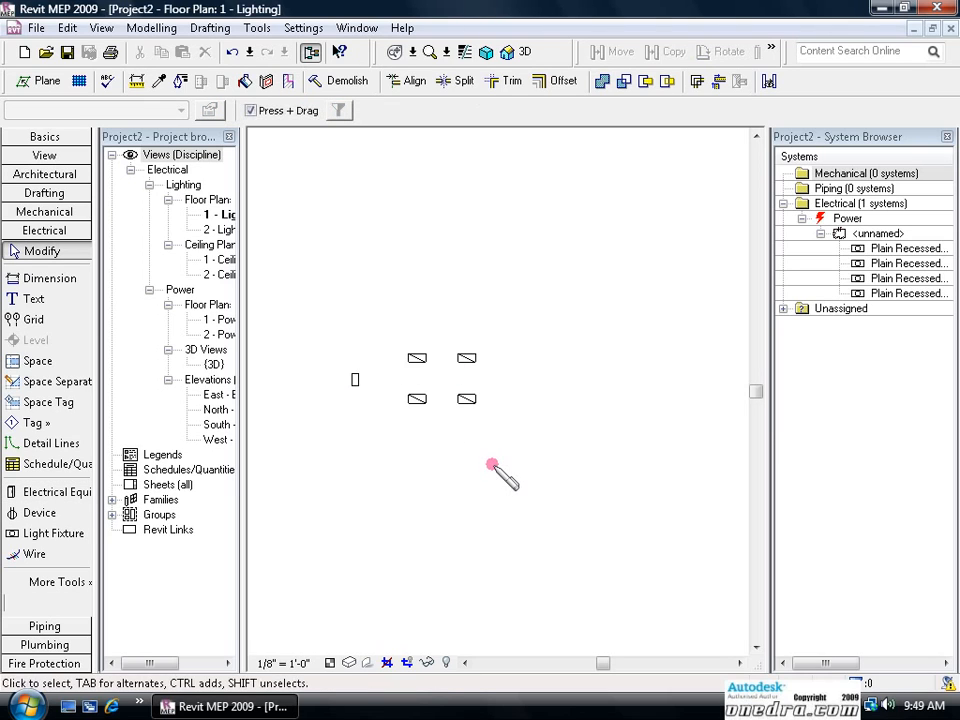
click(784, 308)
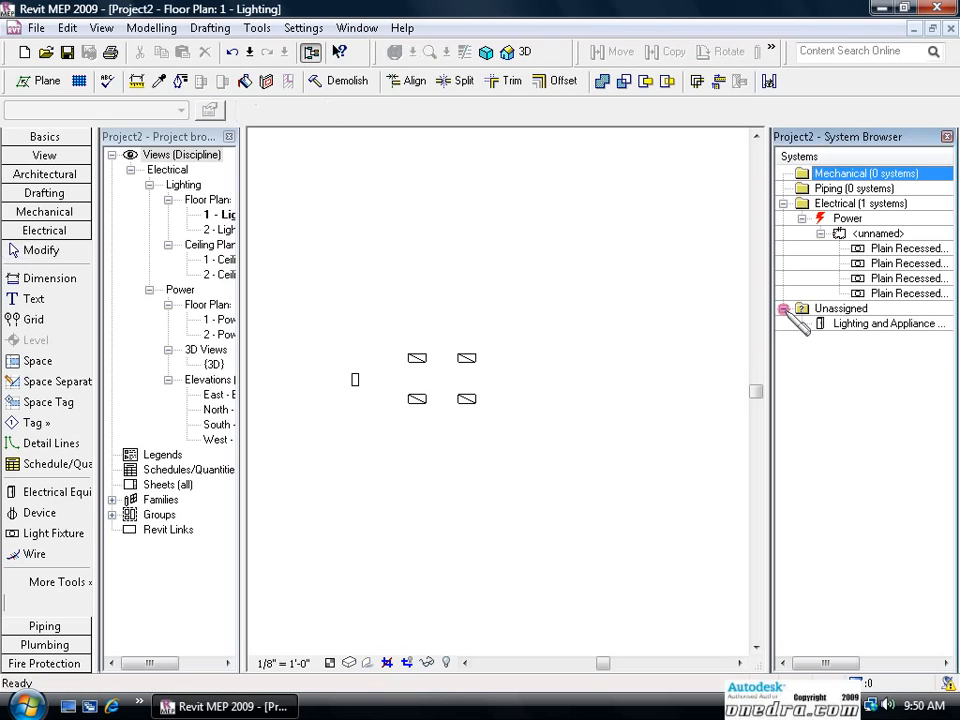
mouse_move(355, 388)
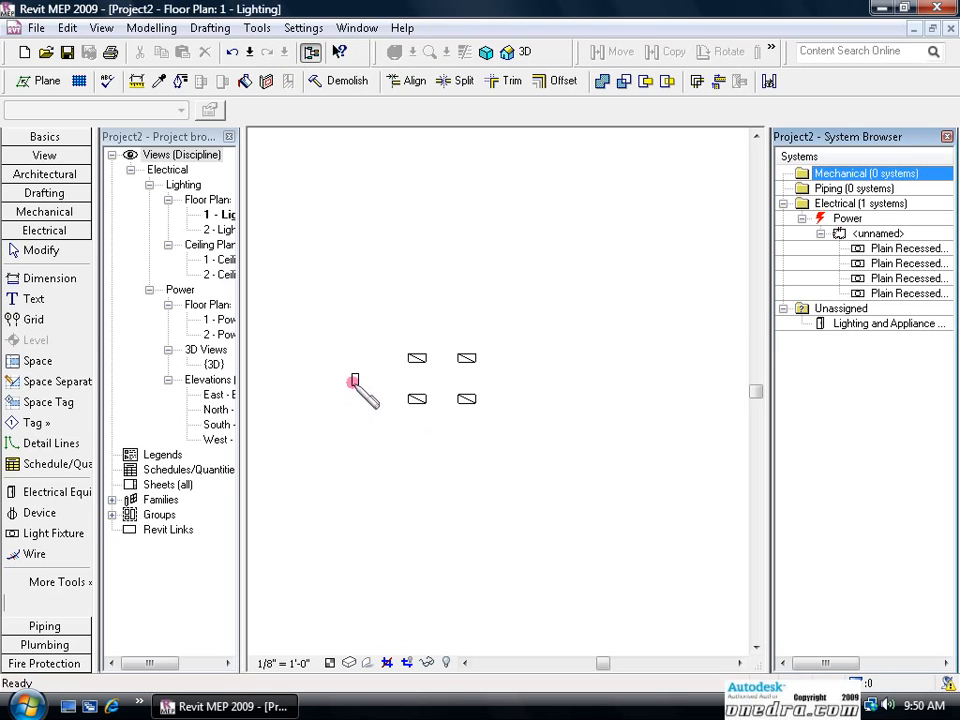
Step: Set the selected panelboard's Distribution System to 120/208 Wye
click(355, 387)
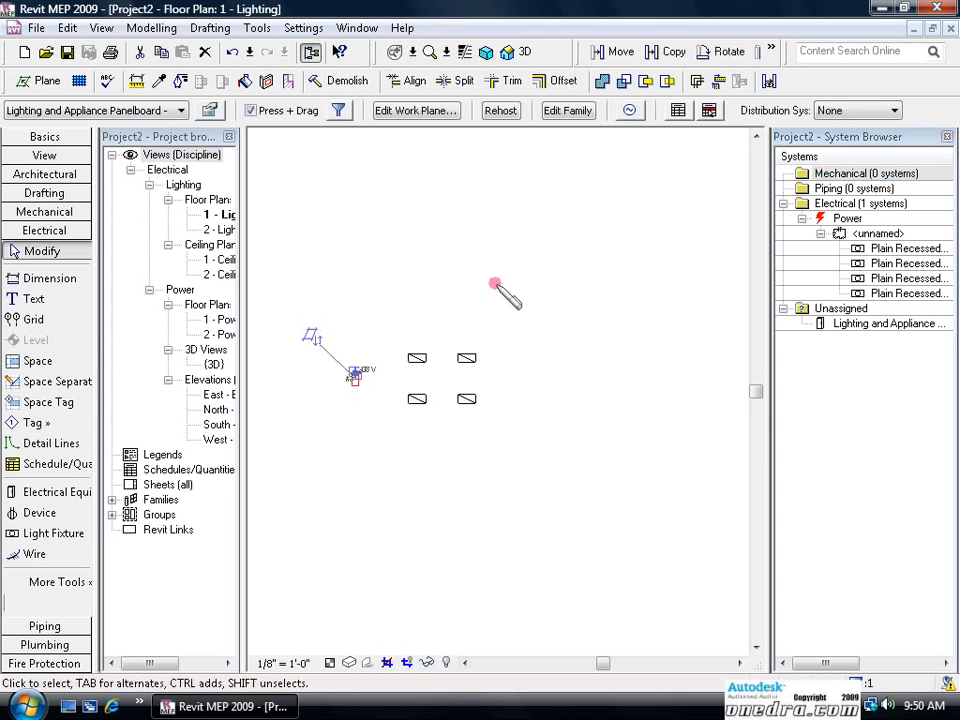
click(893, 110)
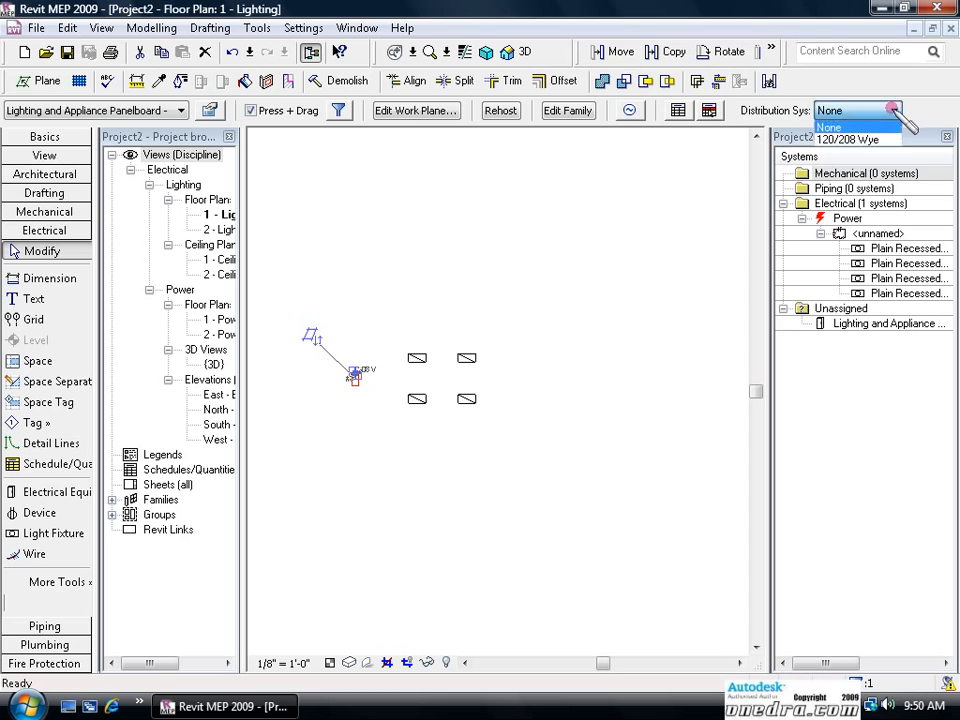
mouse_move(855, 139)
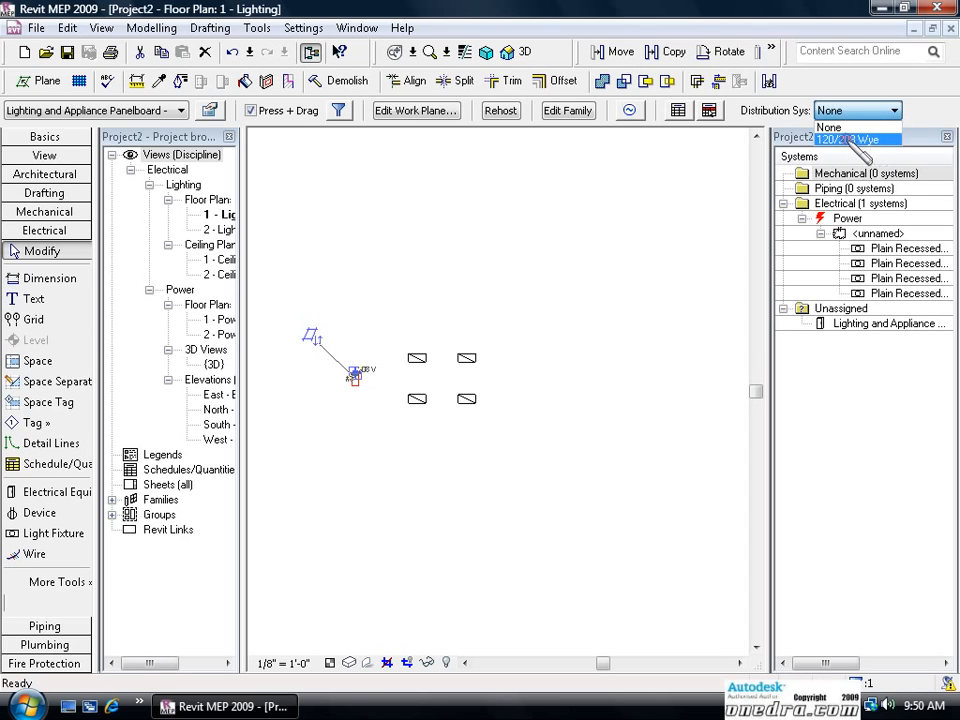
click(850, 139)
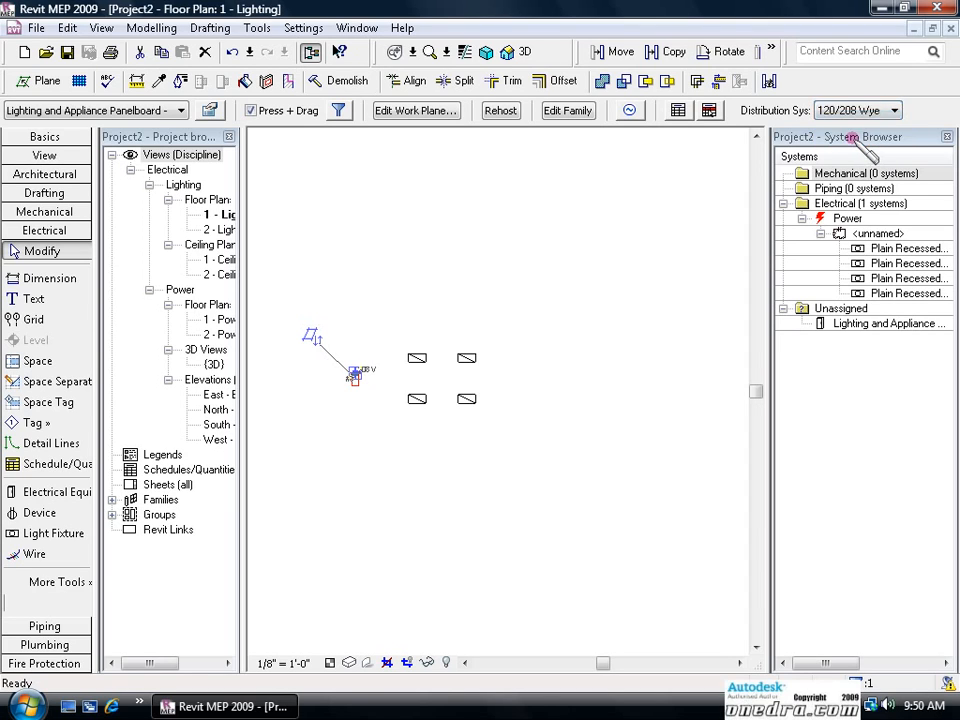
Step: Select the four fixtures and assign the panelboard as their circuit's panel
click(562, 378)
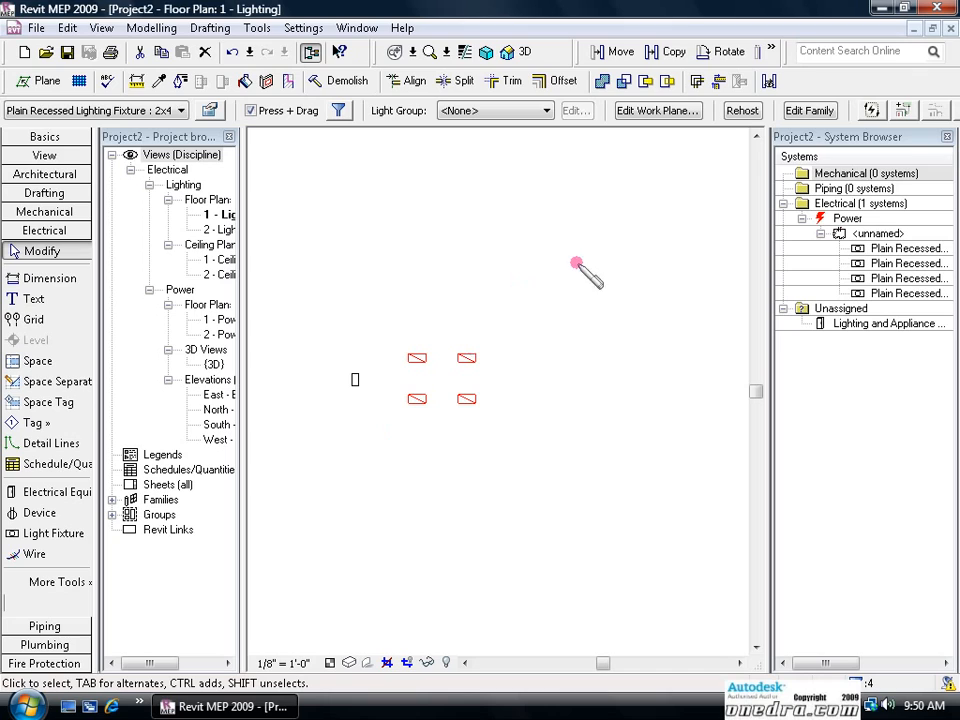
mouse_move(625, 300)
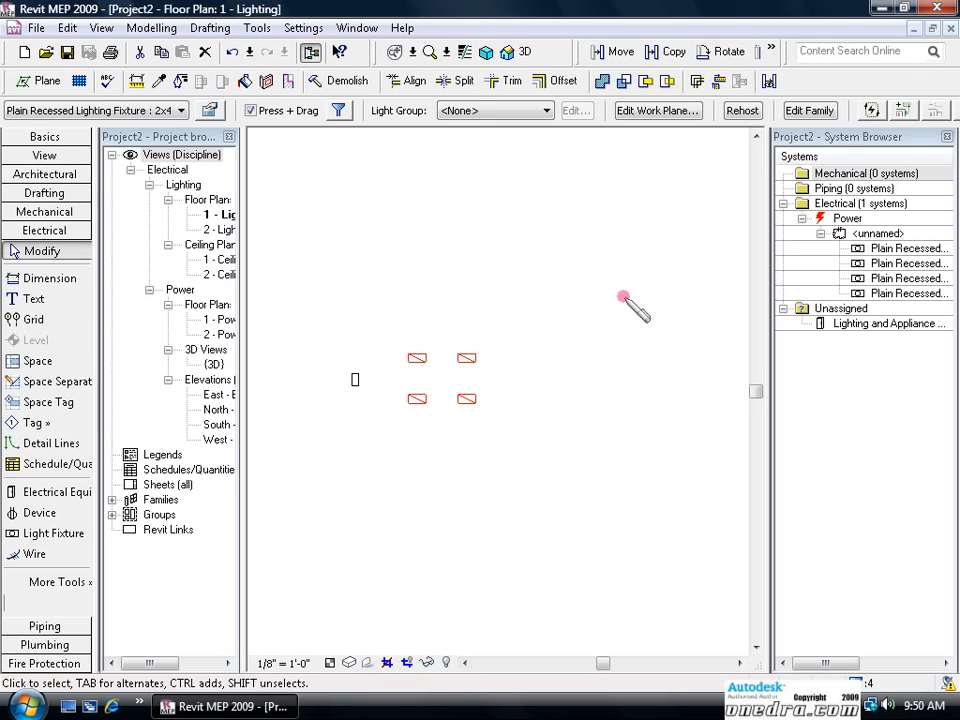
mouse_move(895, 110)
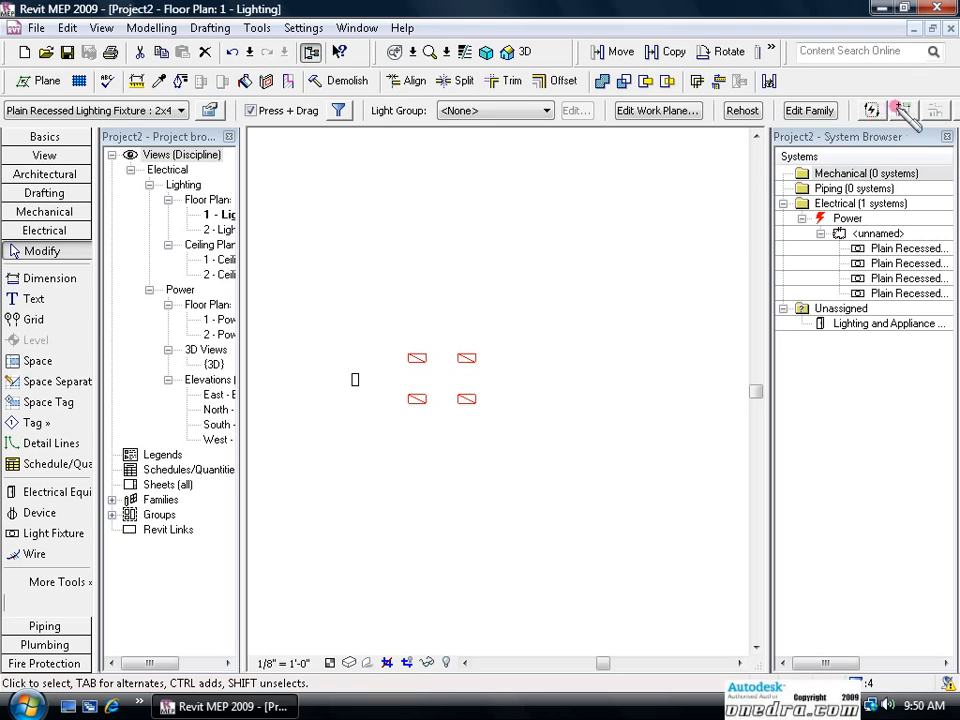
mouse_move(900, 110)
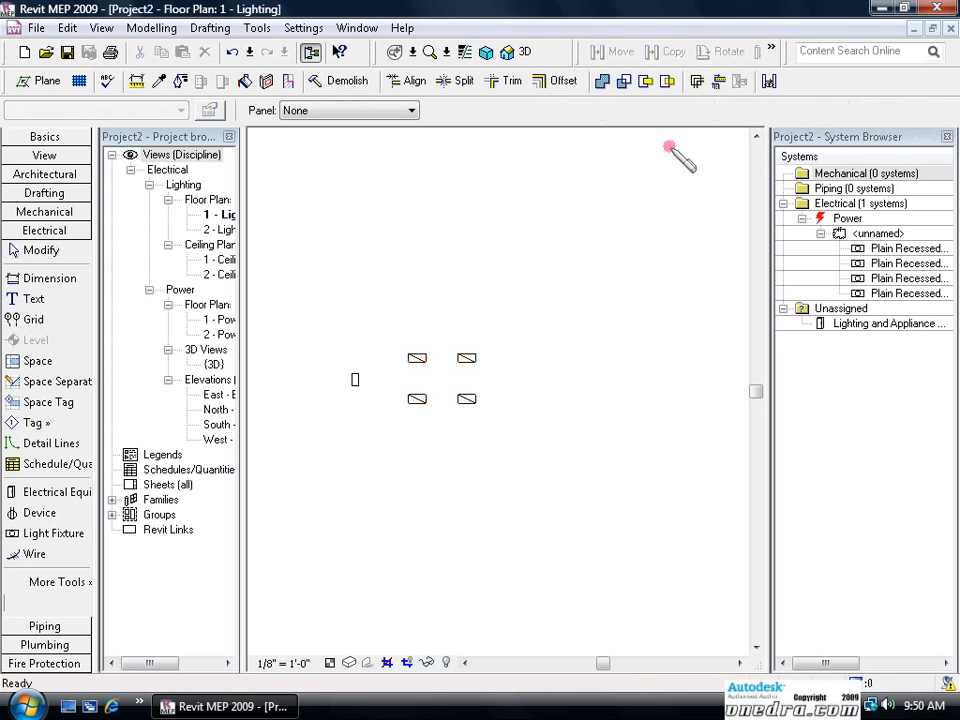
mouse_move(360, 378)
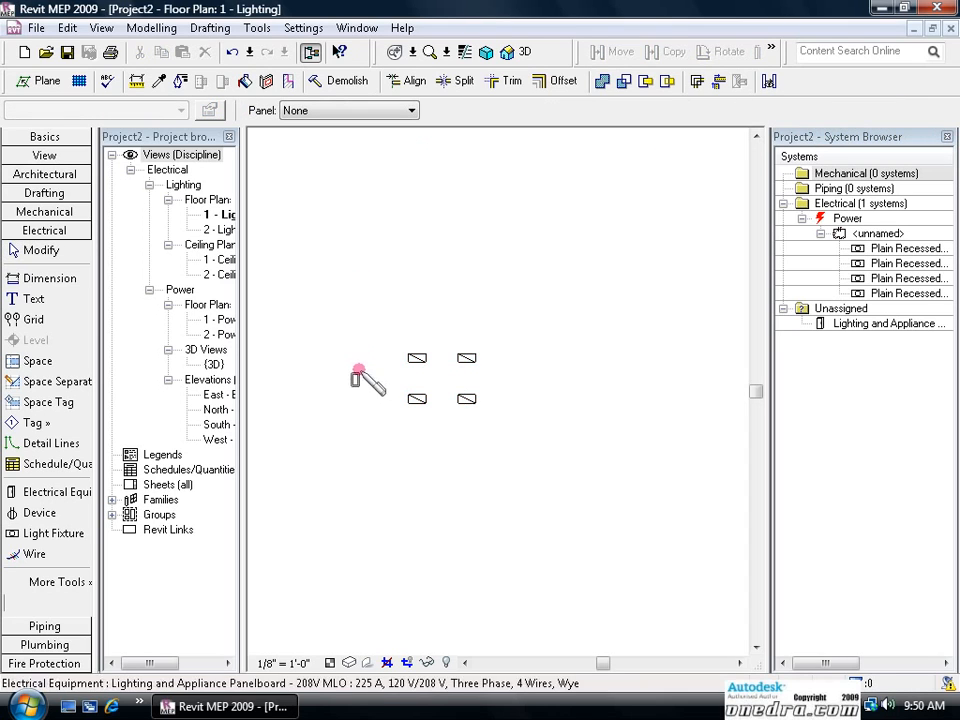
click(410, 110)
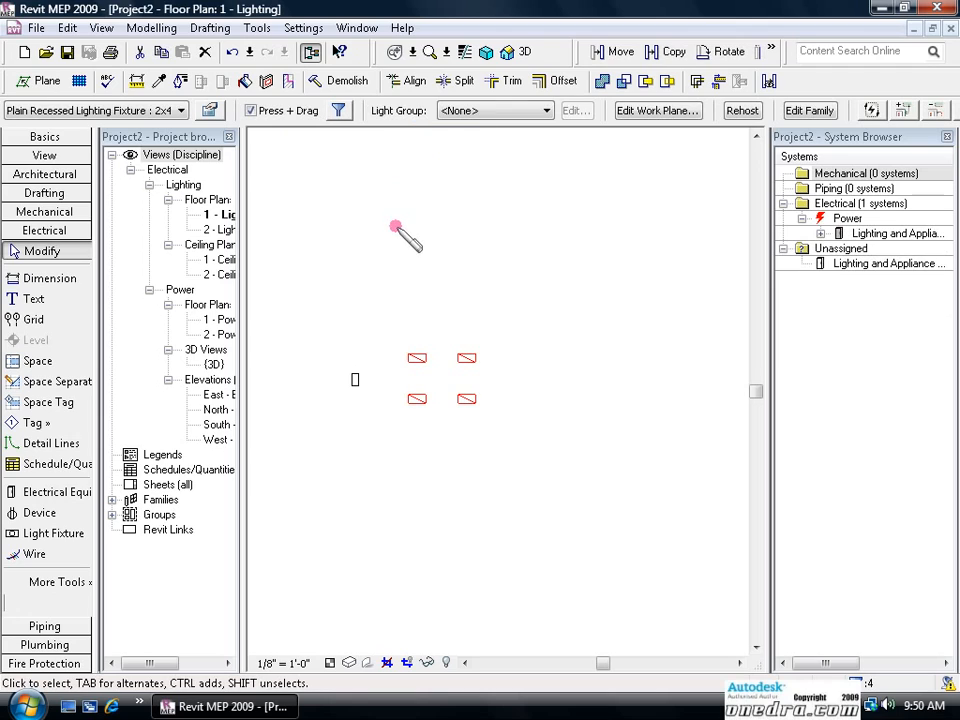
mouse_move(408, 267)
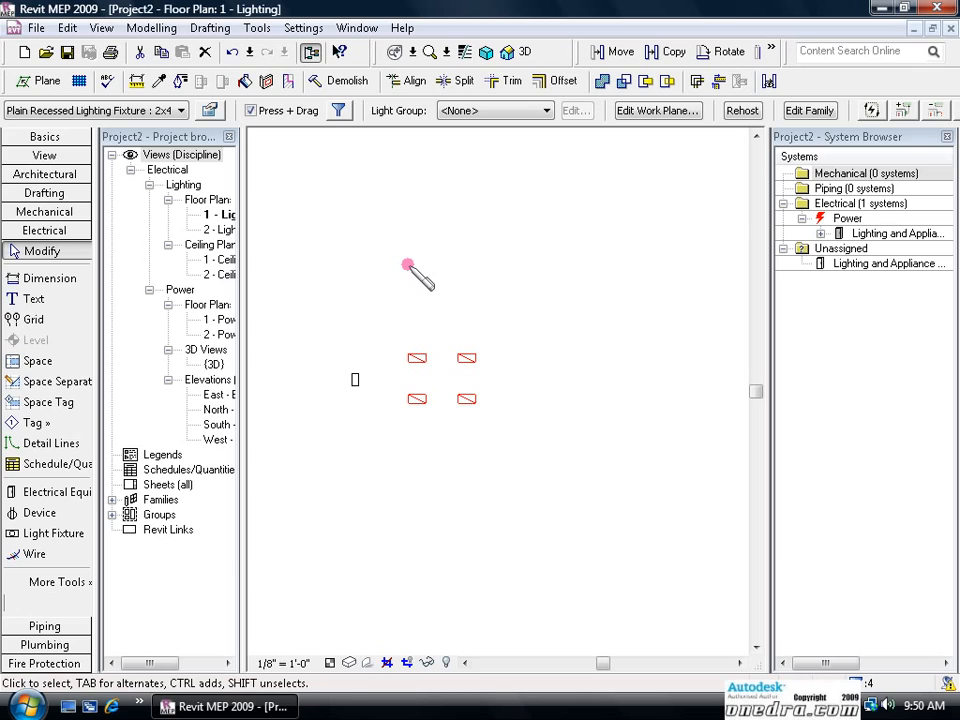
mouse_move(421, 305)
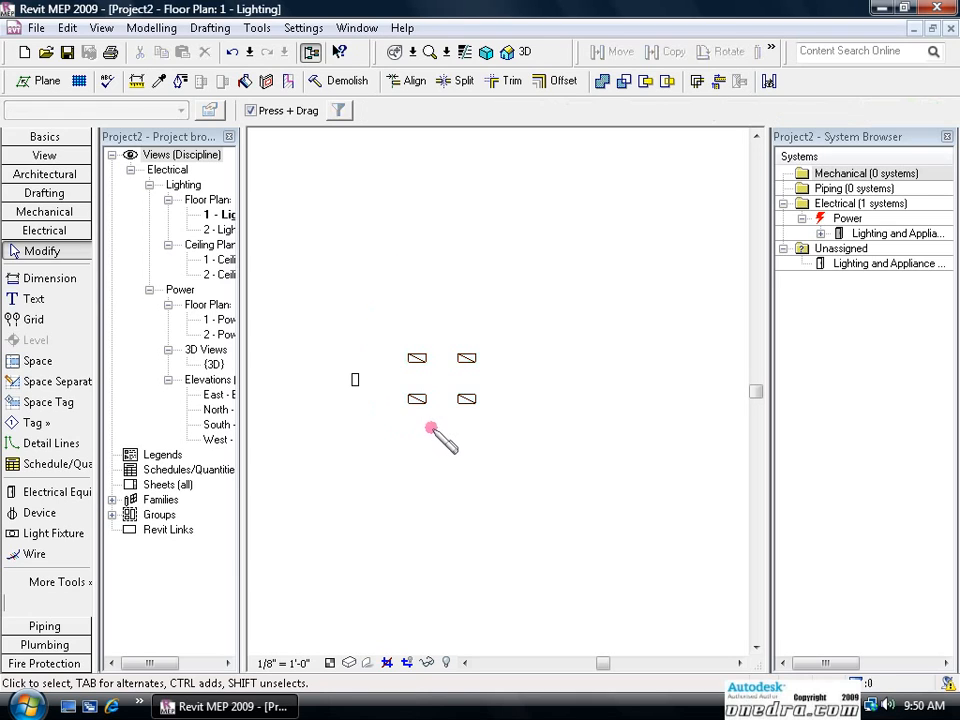
mouse_move(375, 355)
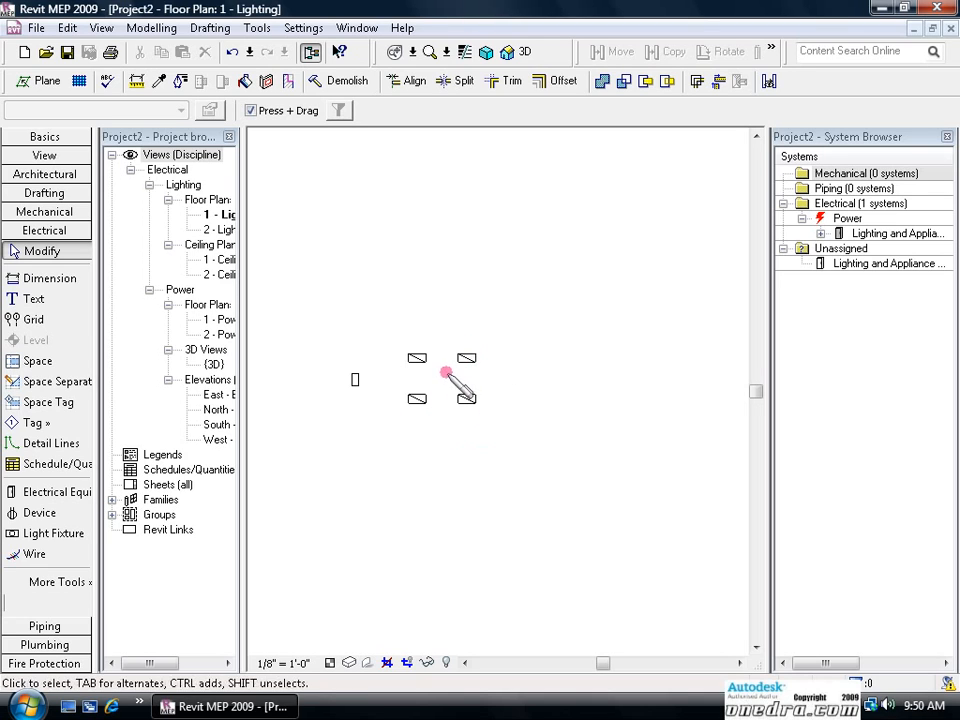
mouse_move(443, 372)
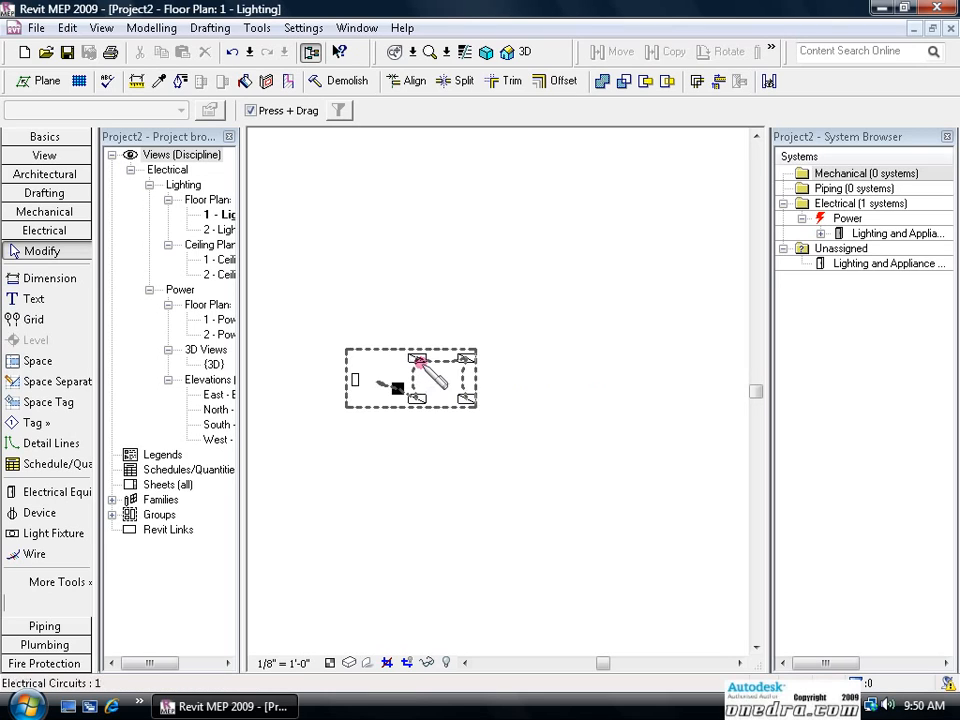
mouse_move(413, 395)
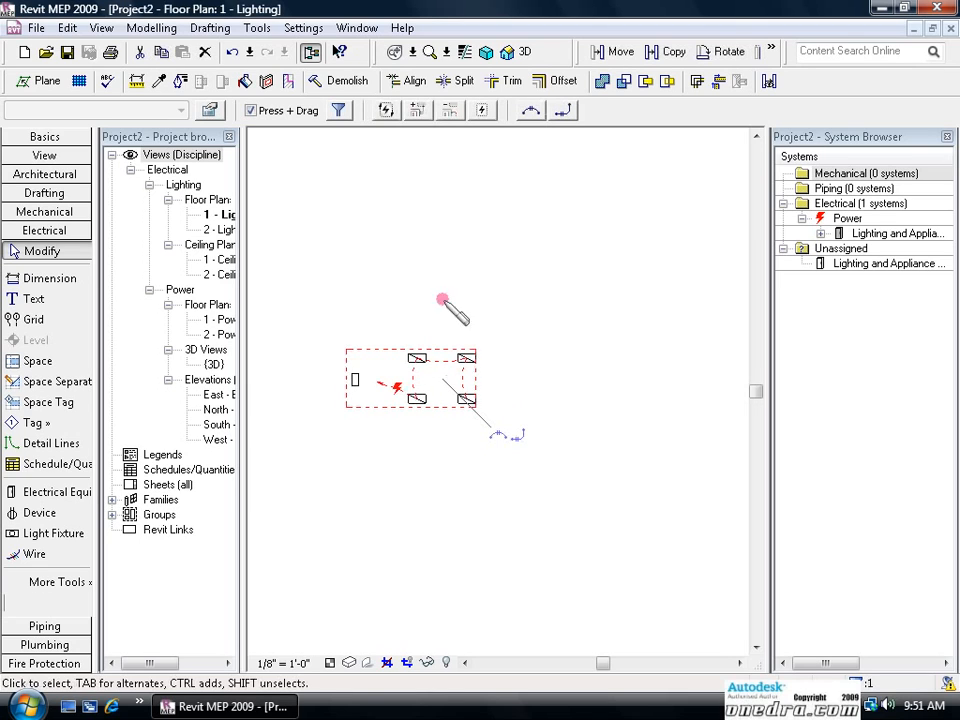
mouse_move(545, 148)
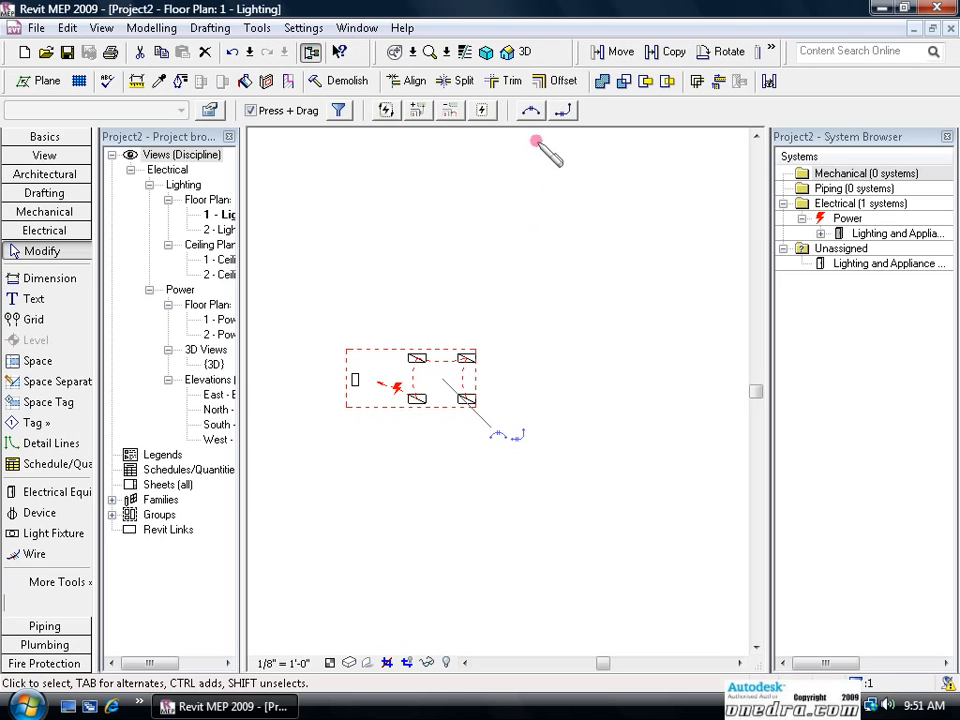
mouse_move(528, 110)
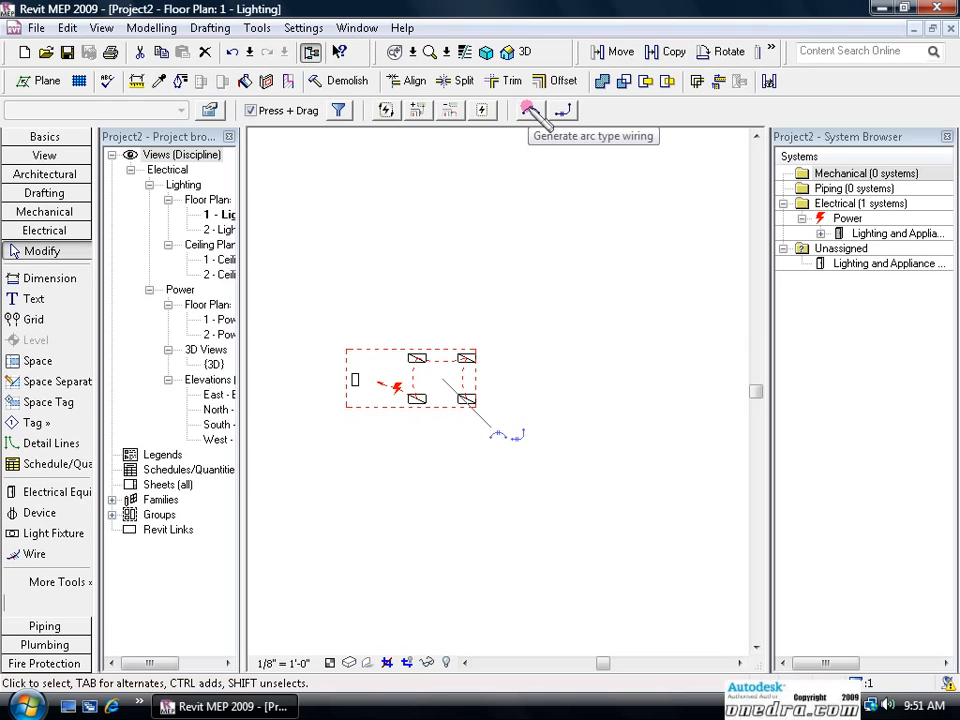
Step: Generate arc-type wiring for the circuit, including the home run to the panelboard
click(528, 110)
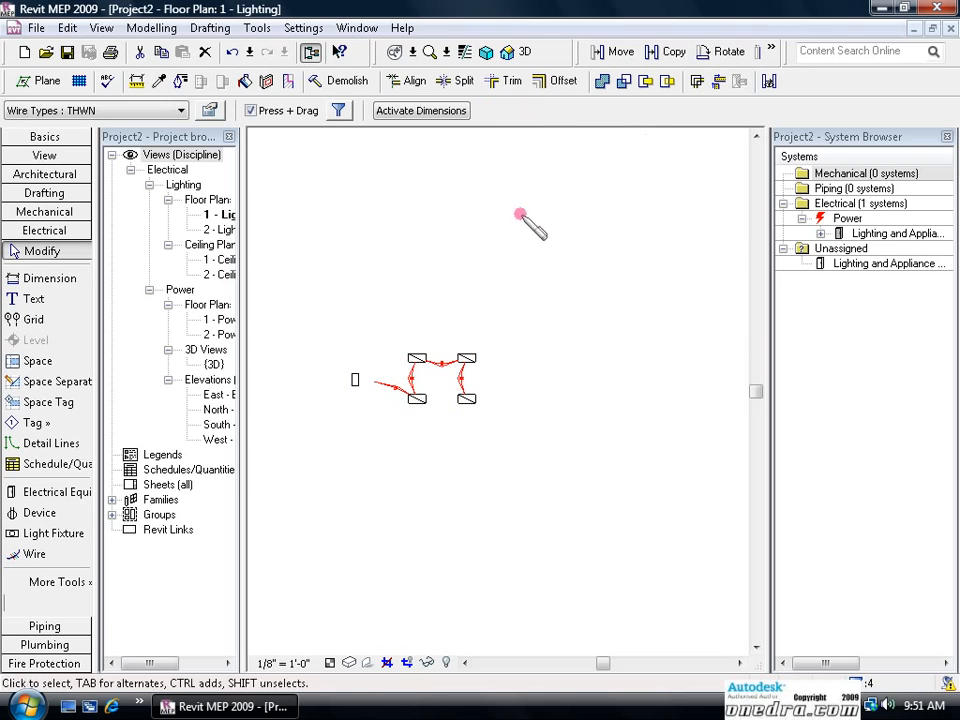